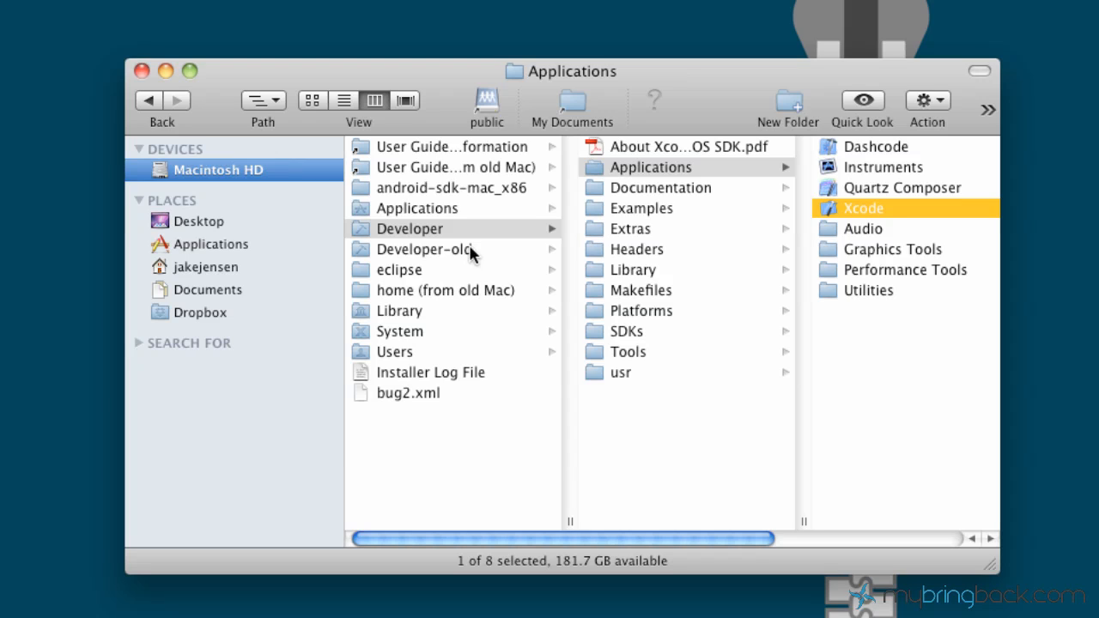
pyautogui.moveTo(477, 260)
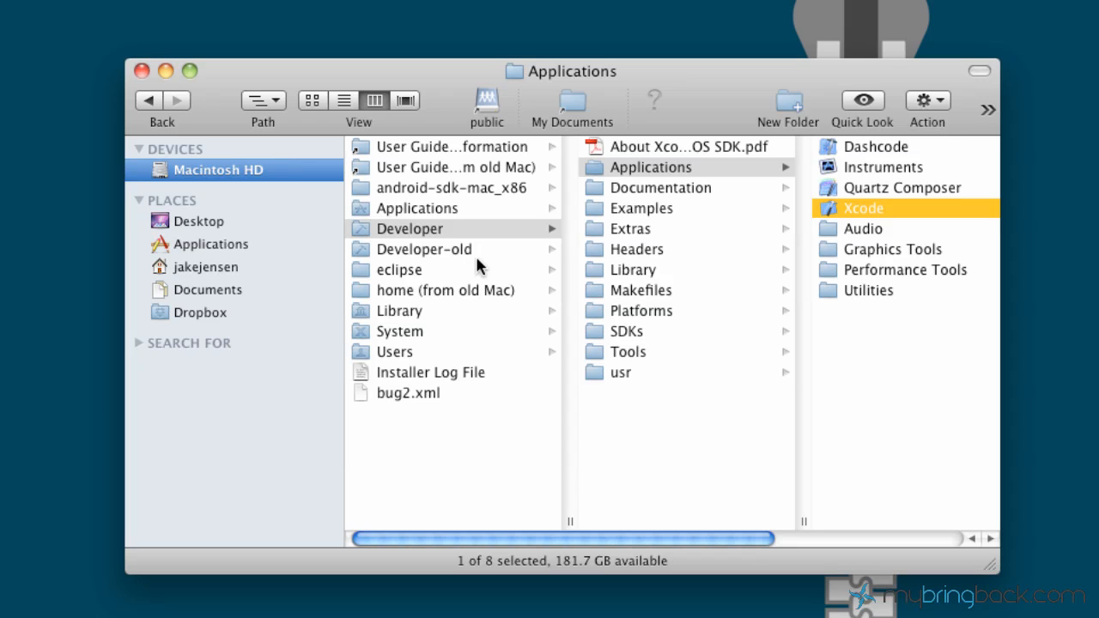
pyautogui.moveTo(449, 258)
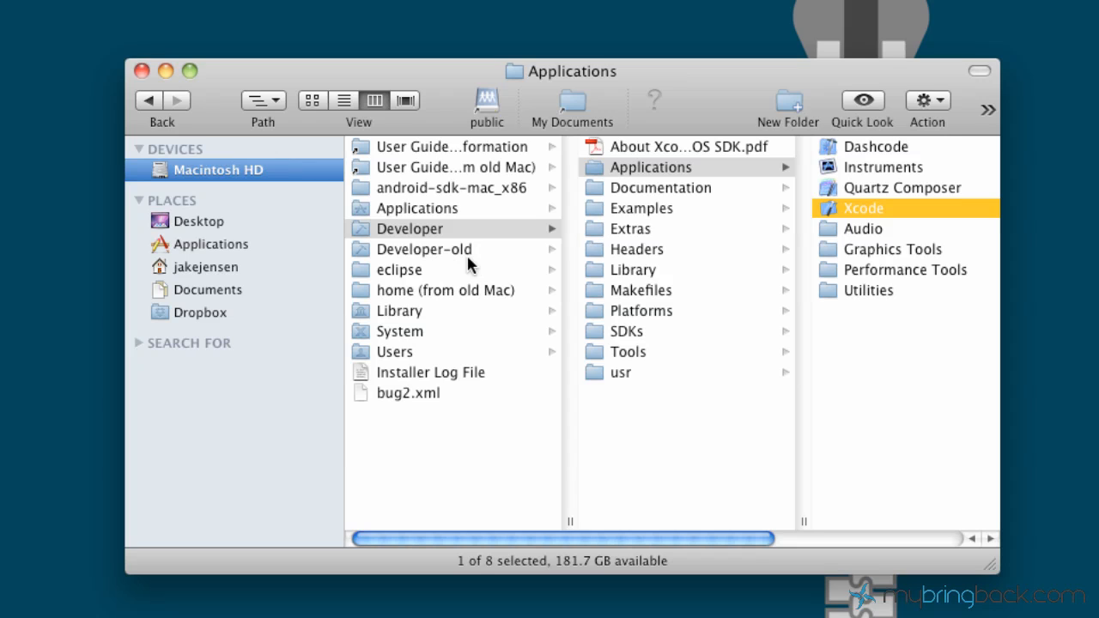
pyautogui.moveTo(239, 167)
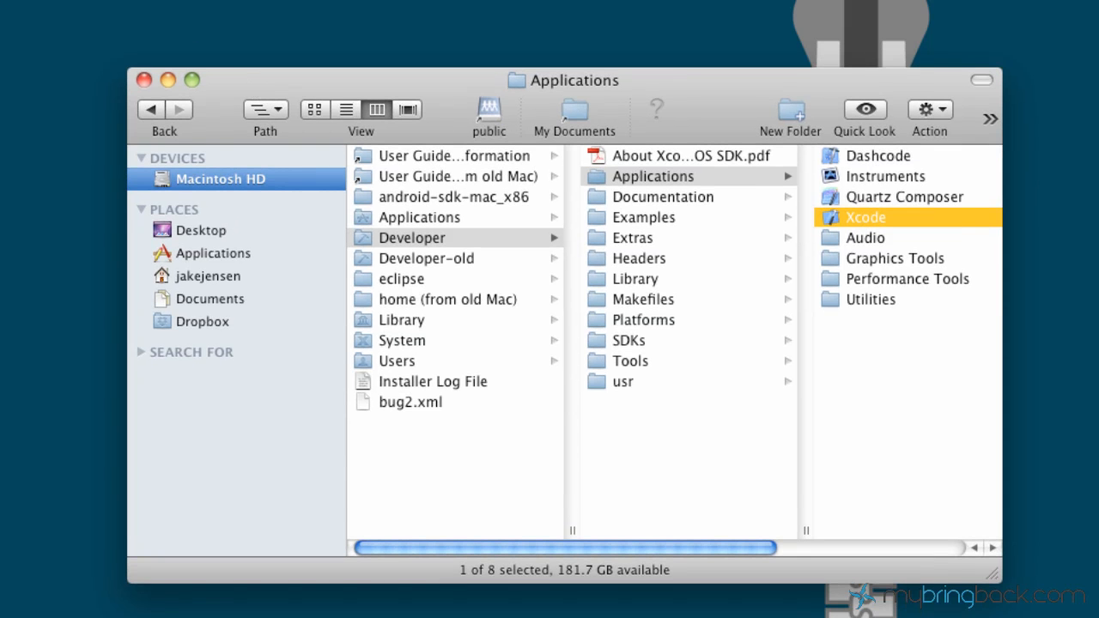
pyautogui.moveTo(218, 193)
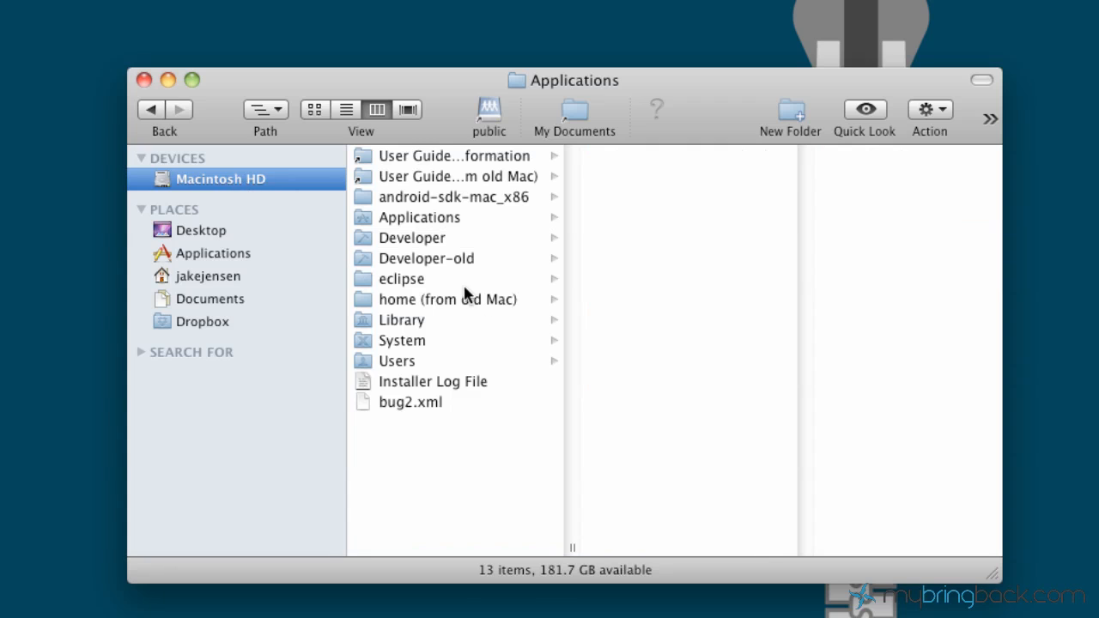
pyautogui.moveTo(429, 243)
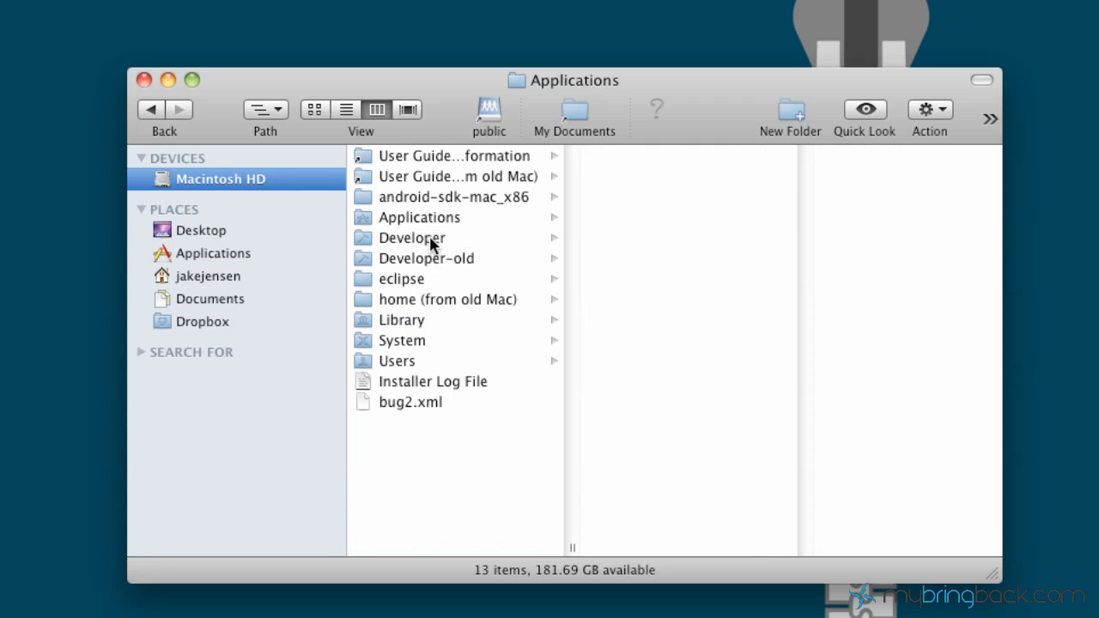
# Browse to Developer > Applications to list Xcode, Instruments, Dashcode and other developer tools
pyautogui.click(416, 237)
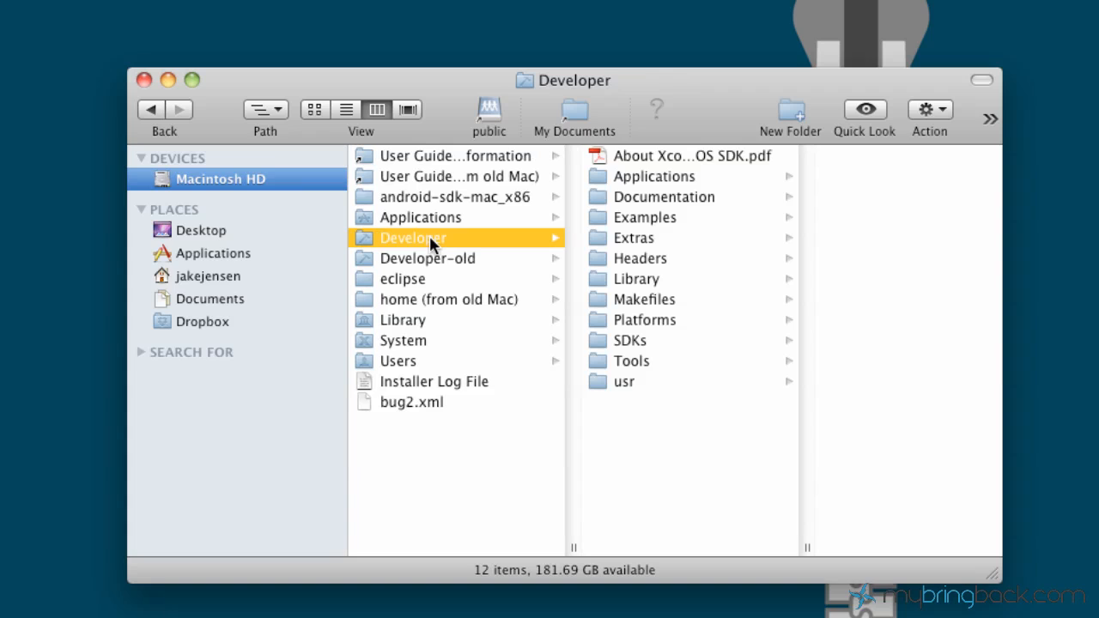
pyautogui.moveTo(519, 255)
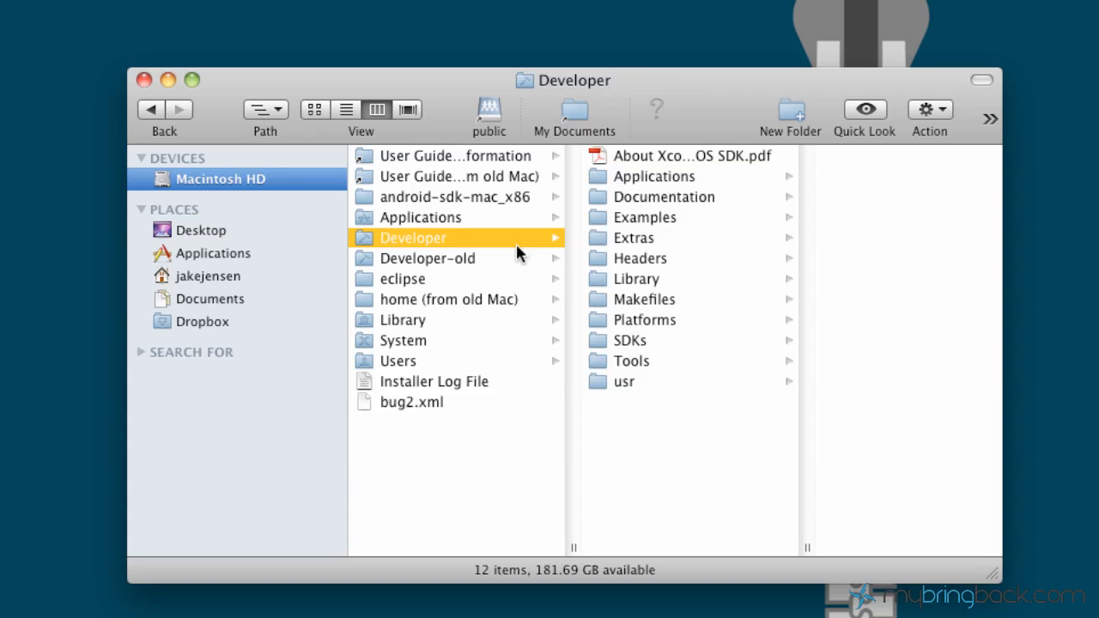
pyautogui.moveTo(679, 181)
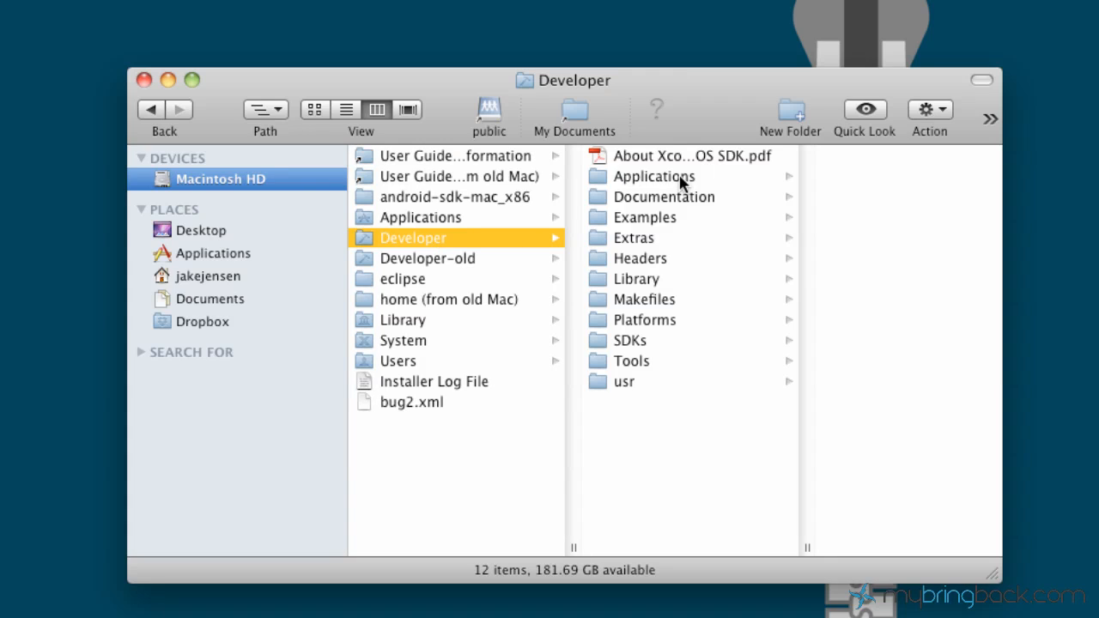
pyautogui.click(654, 175)
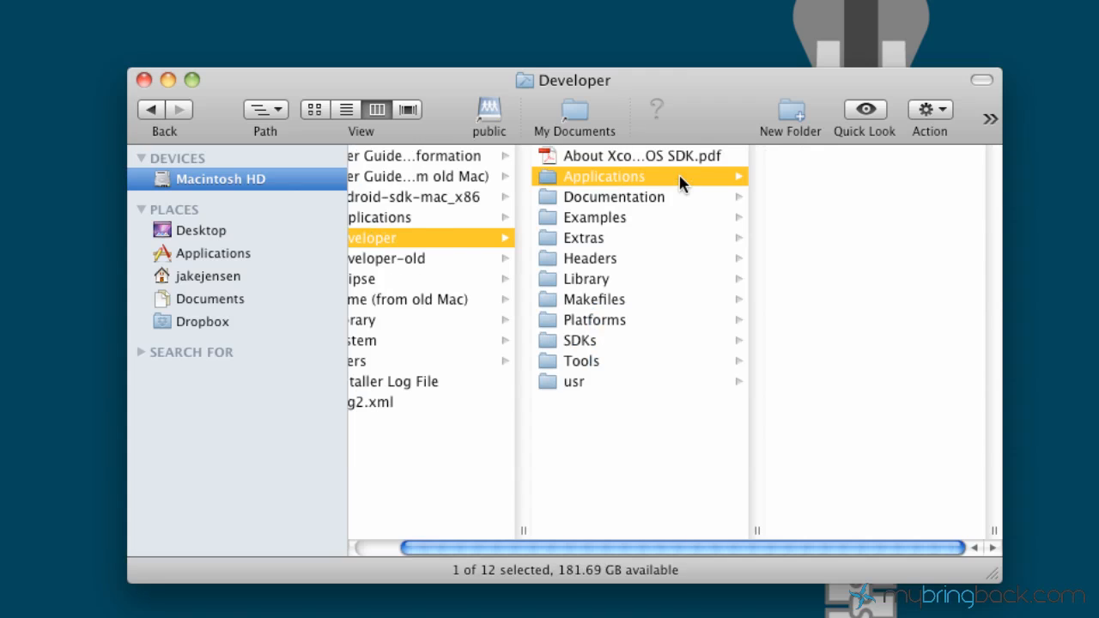
pyautogui.click(604, 175)
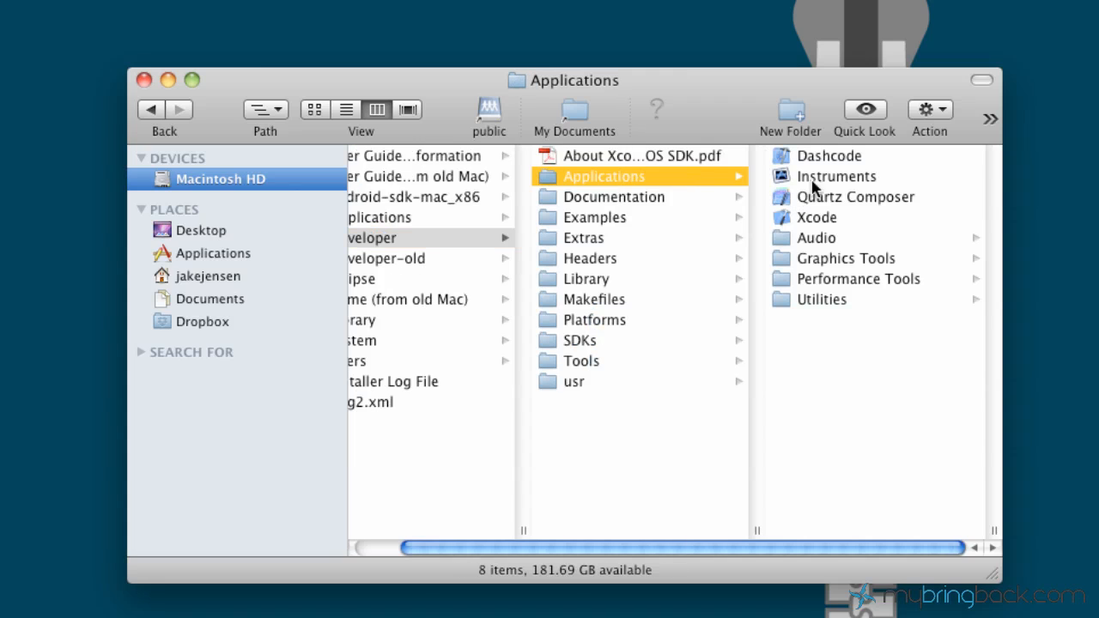
pyautogui.moveTo(821, 198)
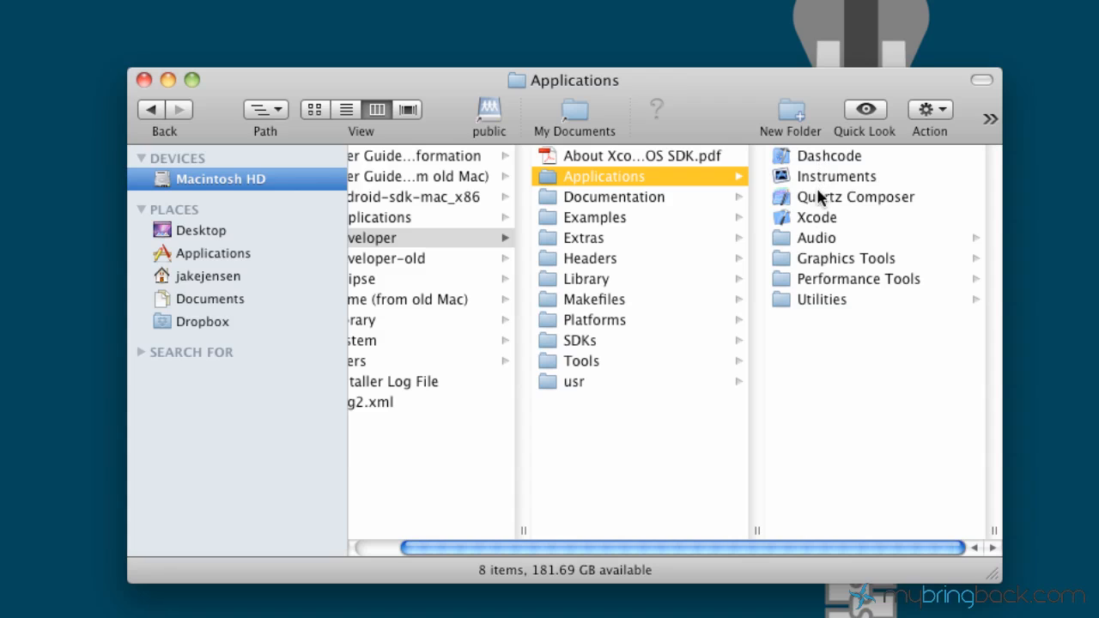
pyautogui.moveTo(830, 204)
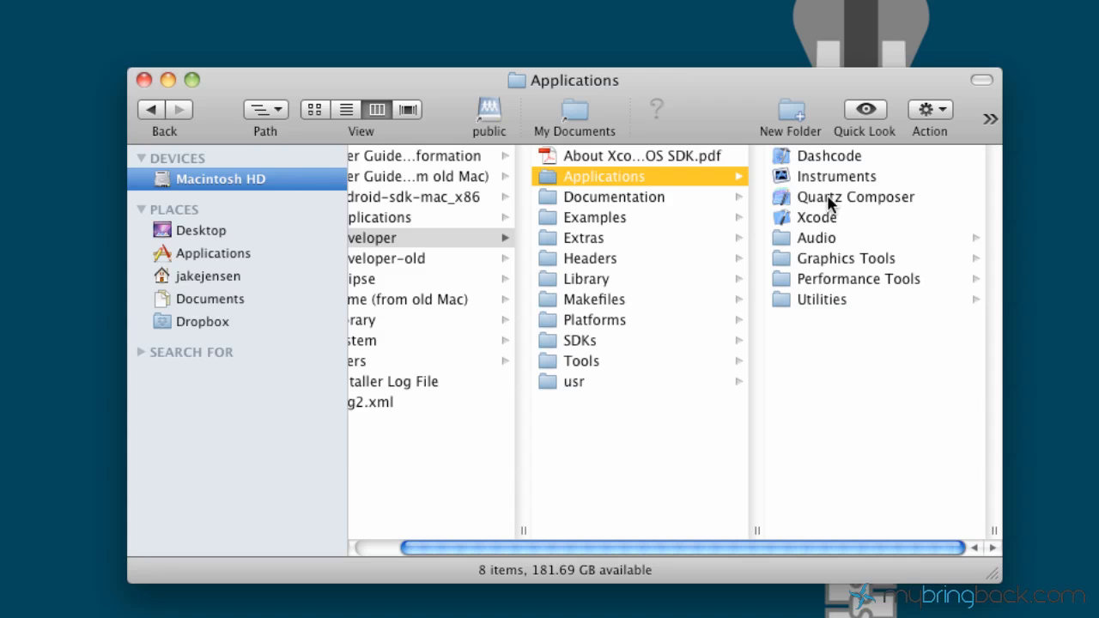
pyautogui.moveTo(820, 216)
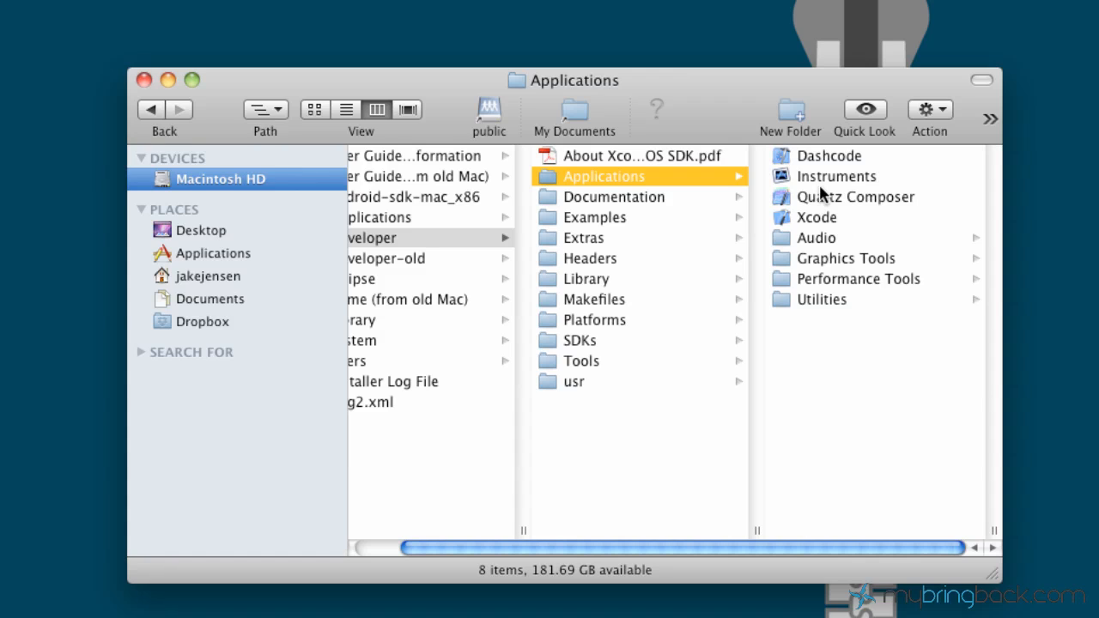
# Select Xcode to preview its details: application, version 4.0.2, 4.1 MB
pyautogui.click(815, 216)
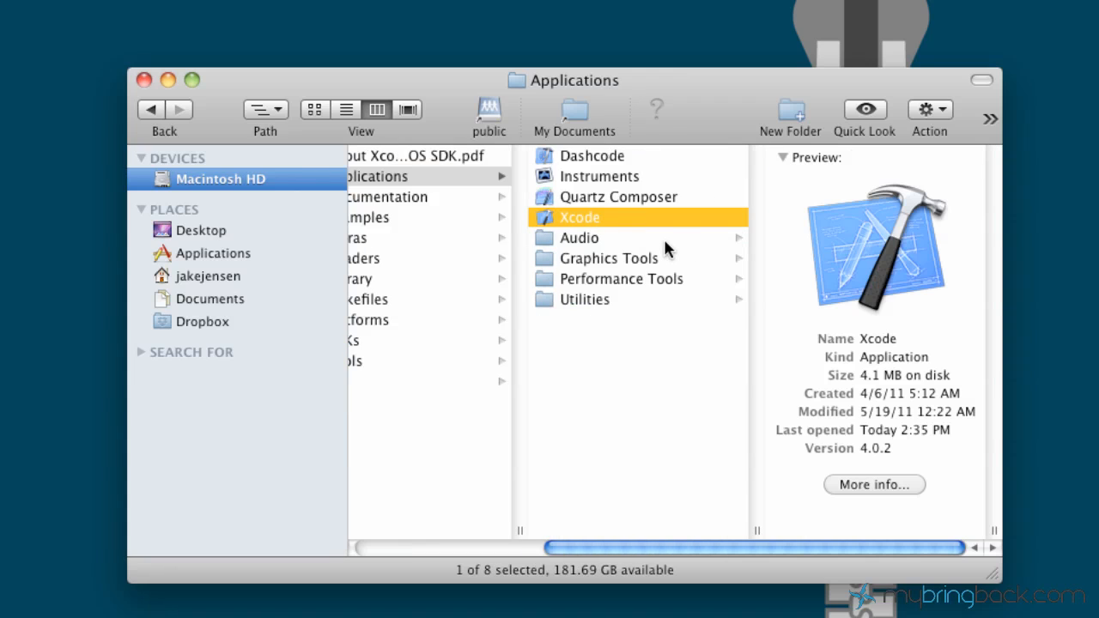
pyautogui.moveTo(562, 234)
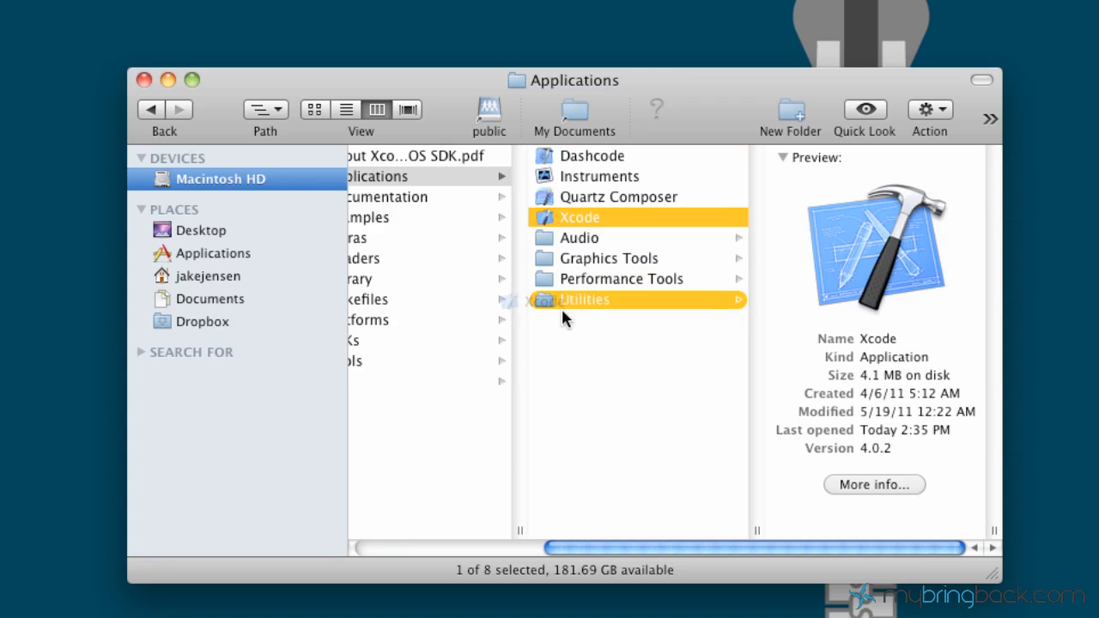
pyautogui.click(598, 216)
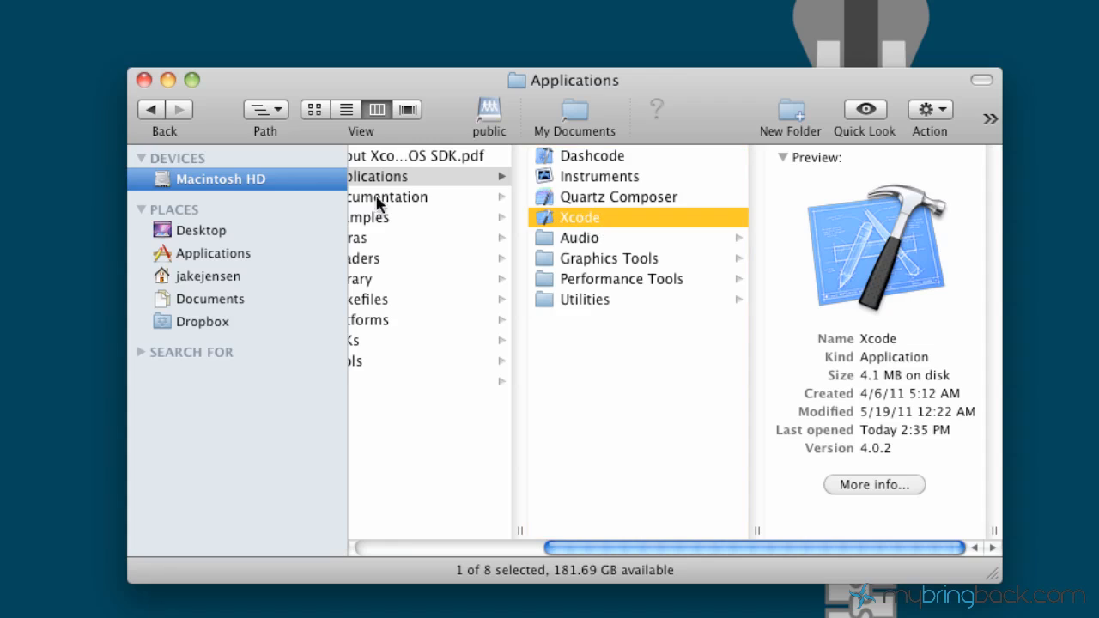
pyautogui.moveTo(575, 226)
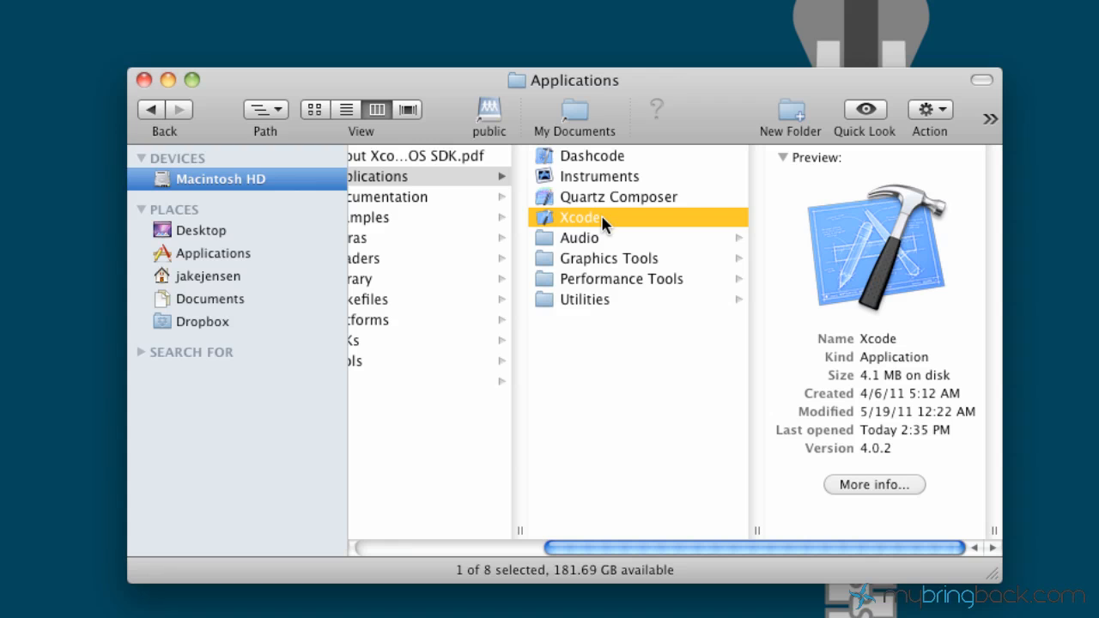
# Launch Xcode and start a new project from the Welcome window
pyautogui.doubleClick(581, 216)
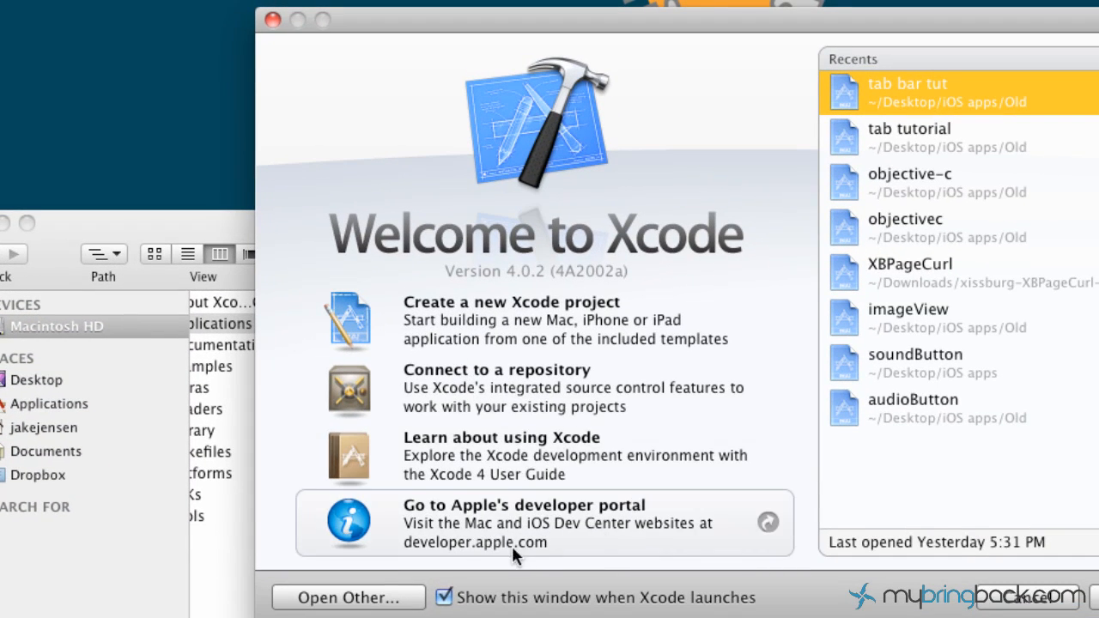
pyautogui.moveTo(430, 322)
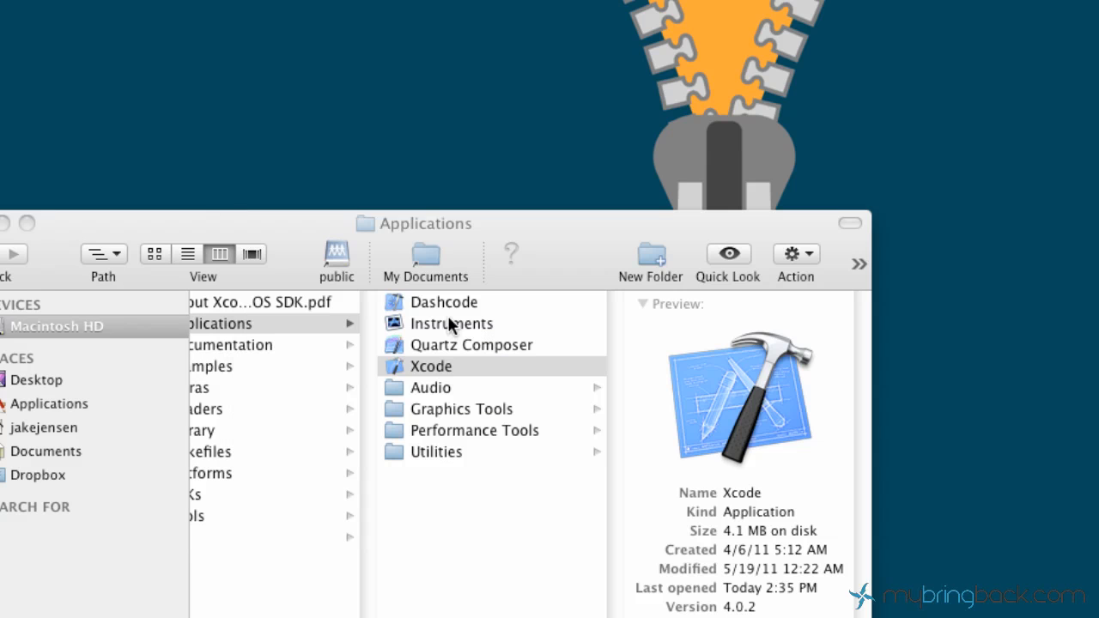
pyautogui.doubleClick(430, 366)
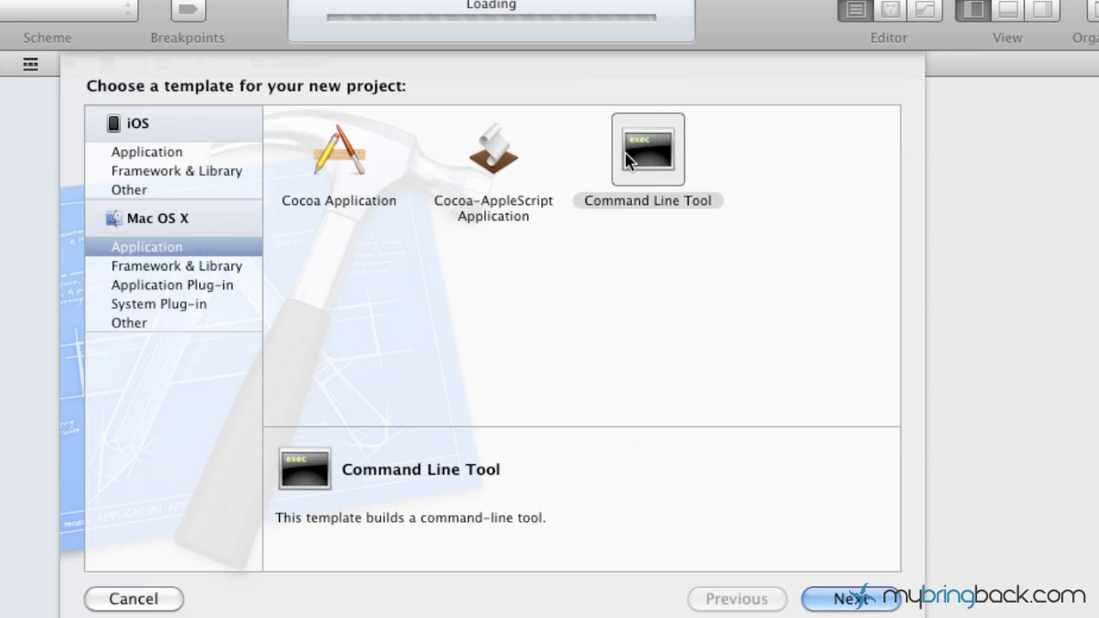
# Choose the Mac OS X Command Line Tool template and continue to the options step
pyautogui.click(649, 150)
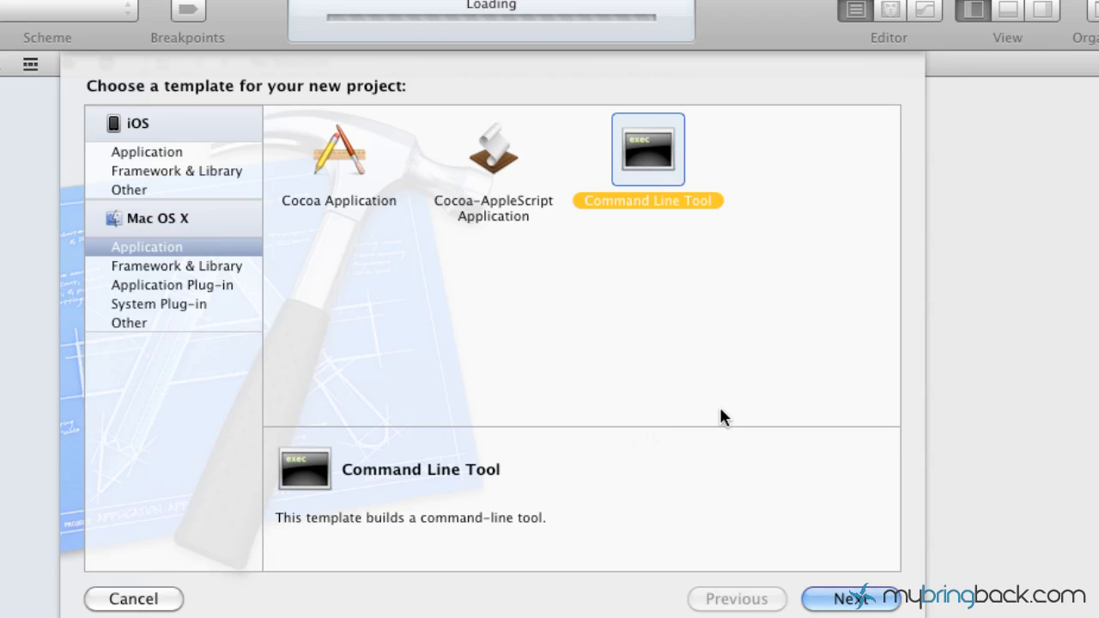
pyautogui.moveTo(155, 151)
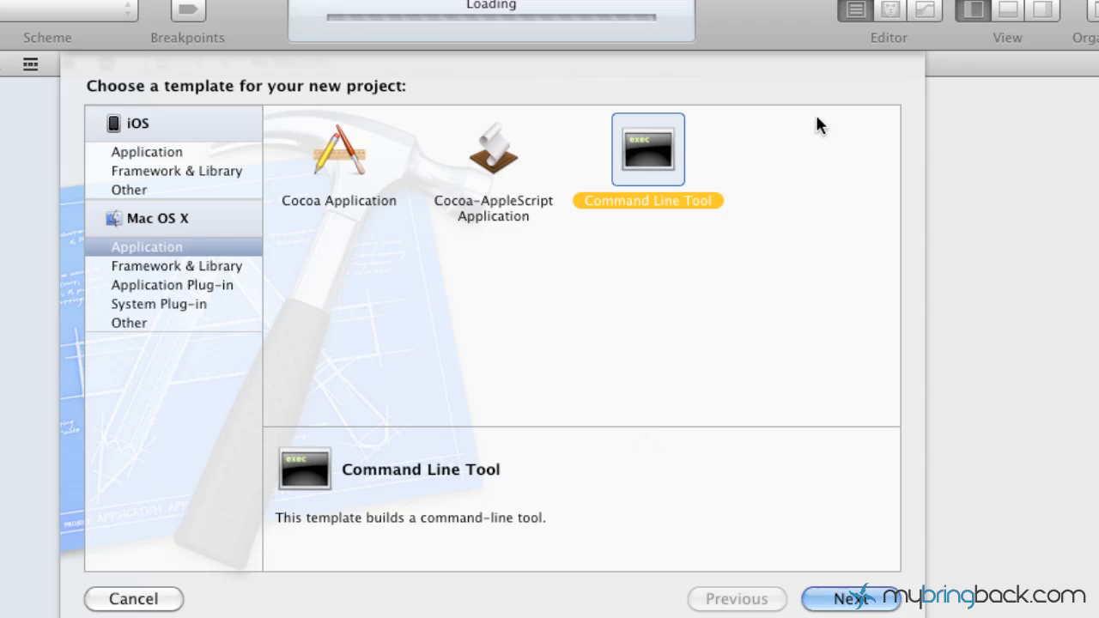
pyautogui.moveTo(661, 170)
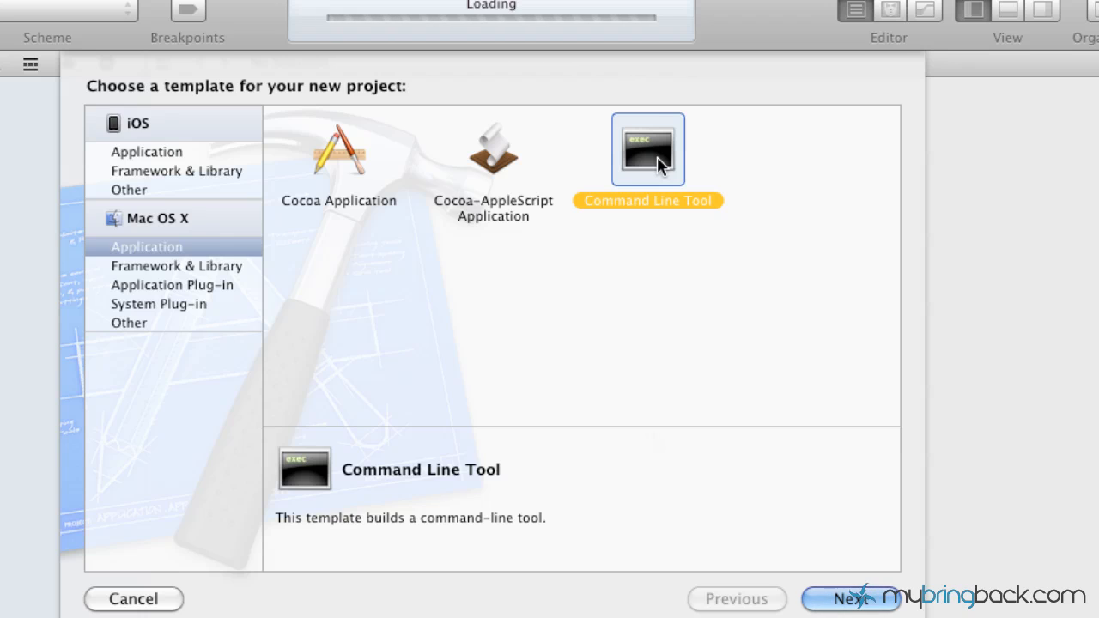
pyautogui.moveTo(860, 602)
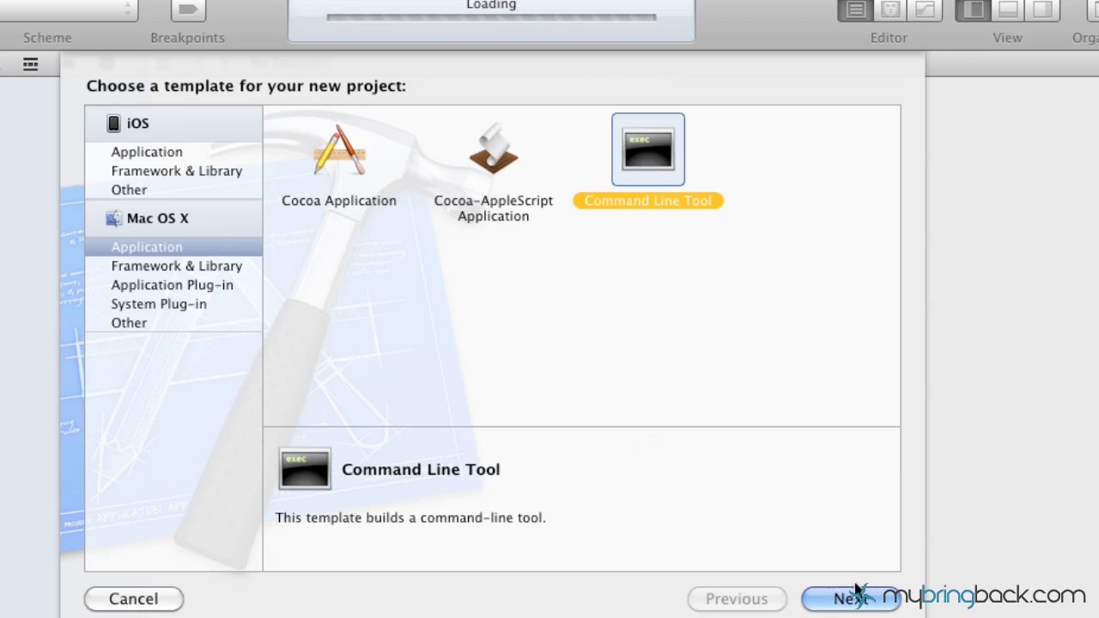
pyautogui.click(850, 598)
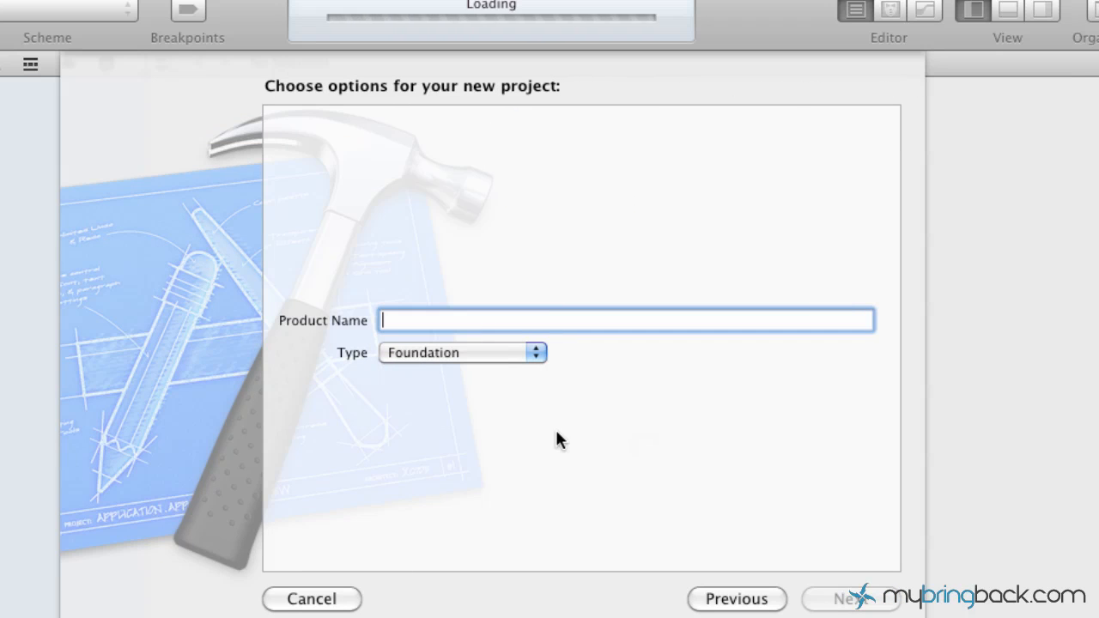
# Create the project with Product Name 'objectivec' and Type Foundation
pyautogui.write('obje')
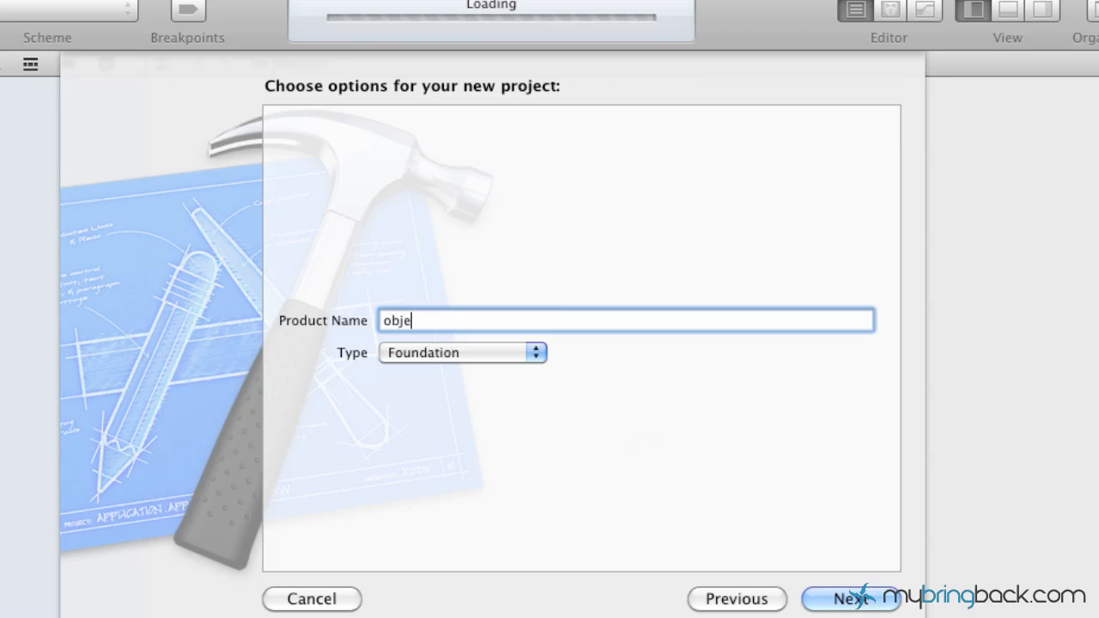
pyautogui.write('ctivec')
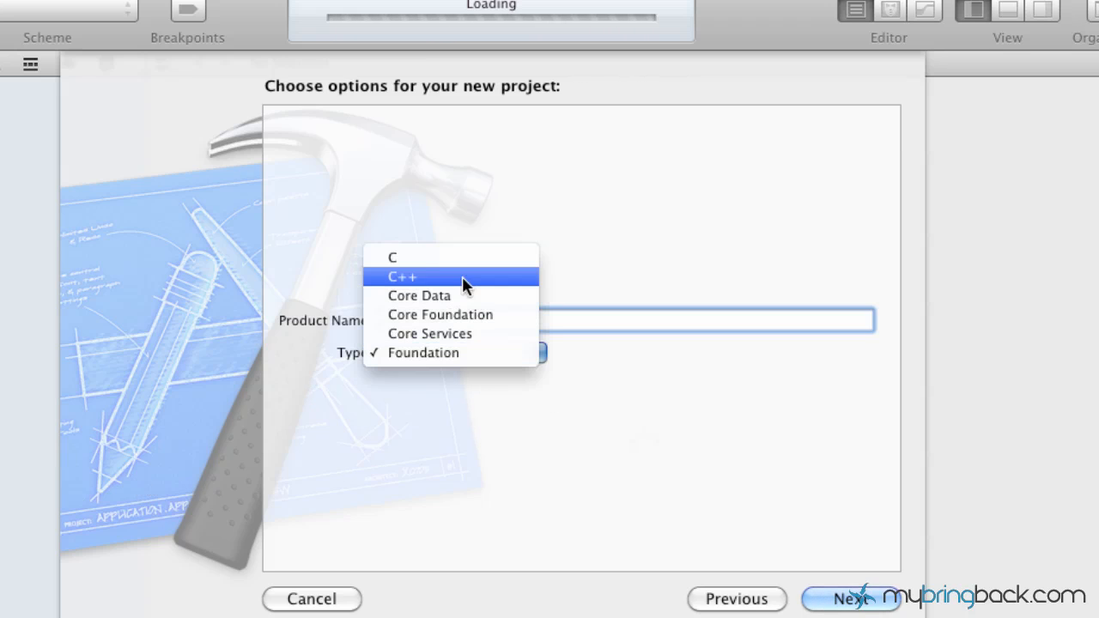
pyautogui.moveTo(460, 266)
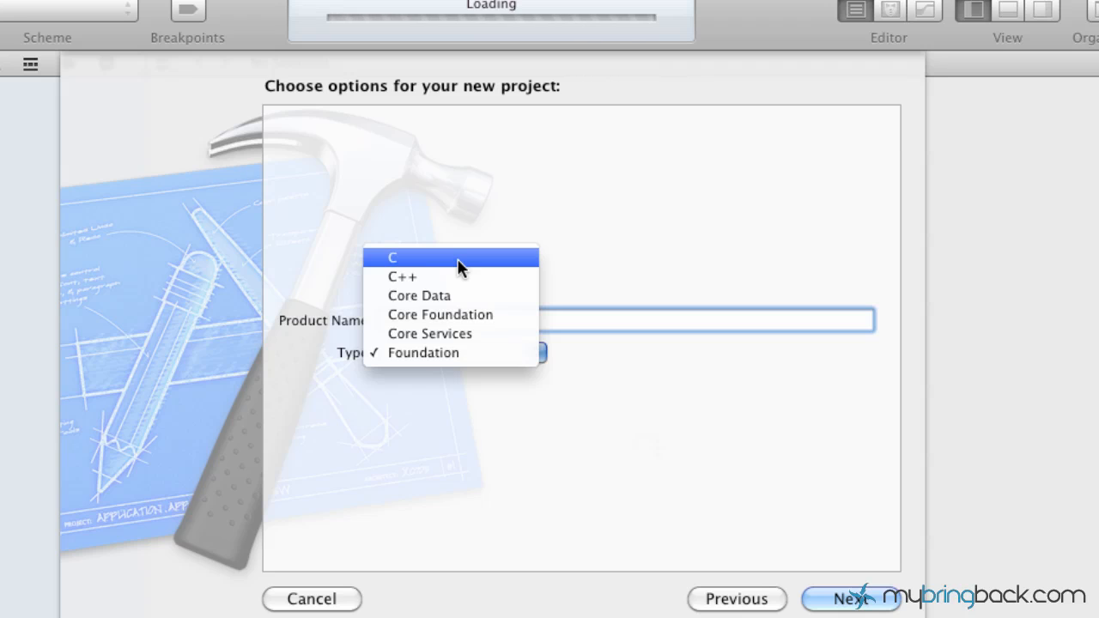
pyautogui.moveTo(460, 353)
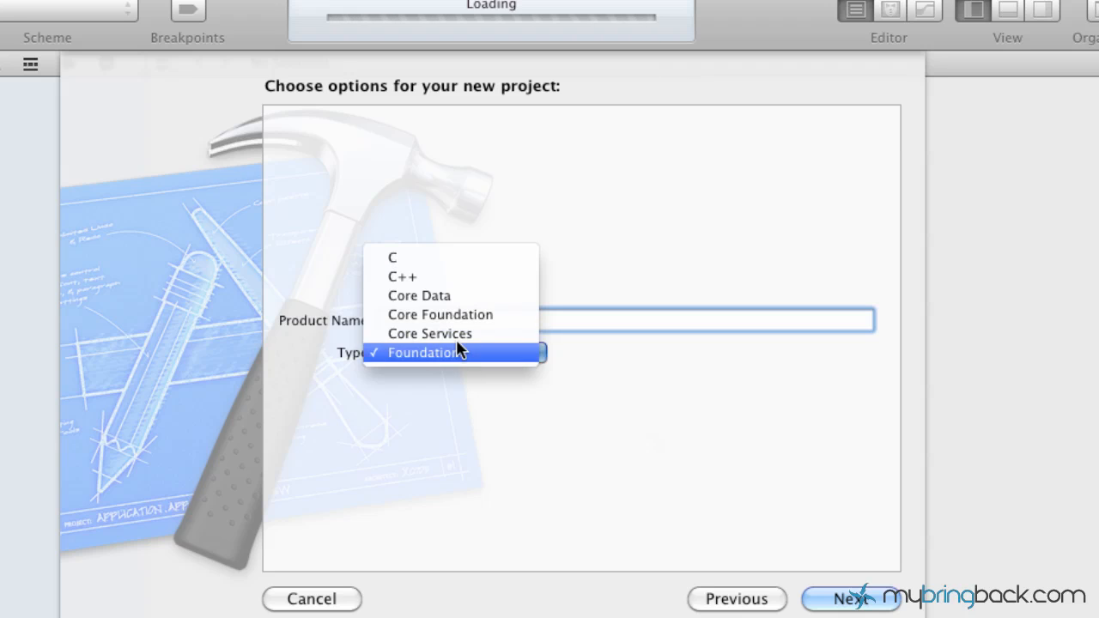
pyautogui.click(431, 352)
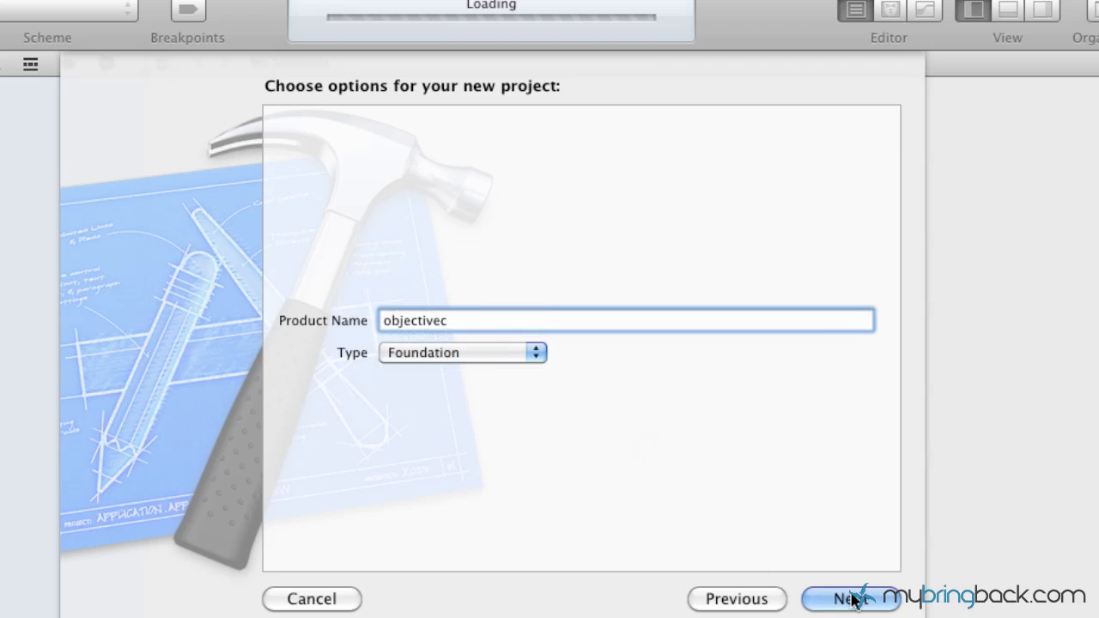
pyautogui.click(850, 599)
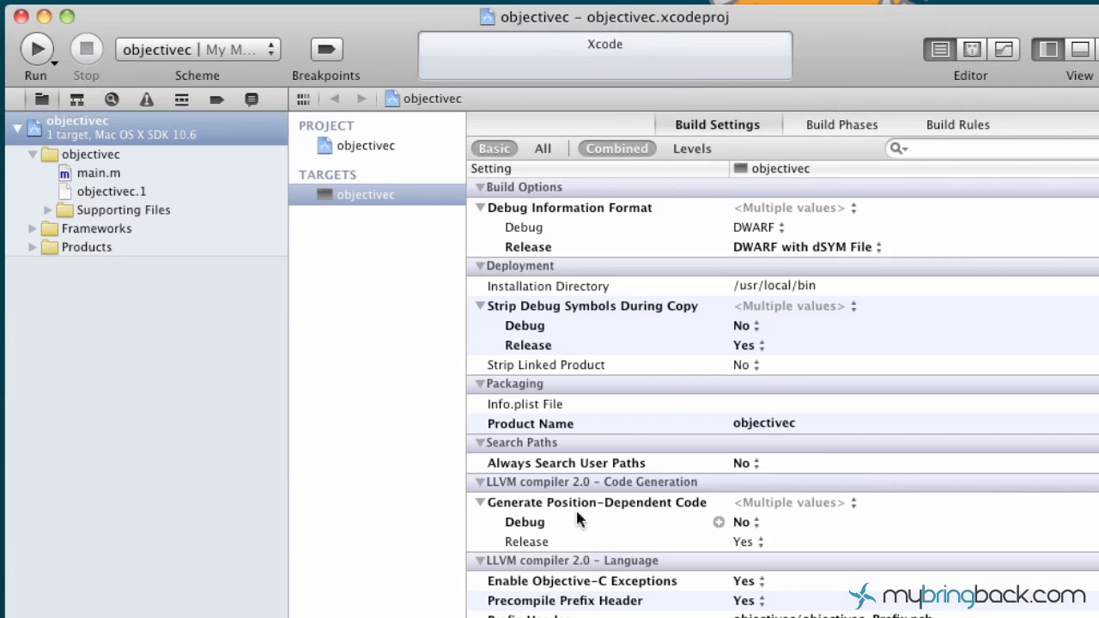
pyautogui.moveTo(621, 278)
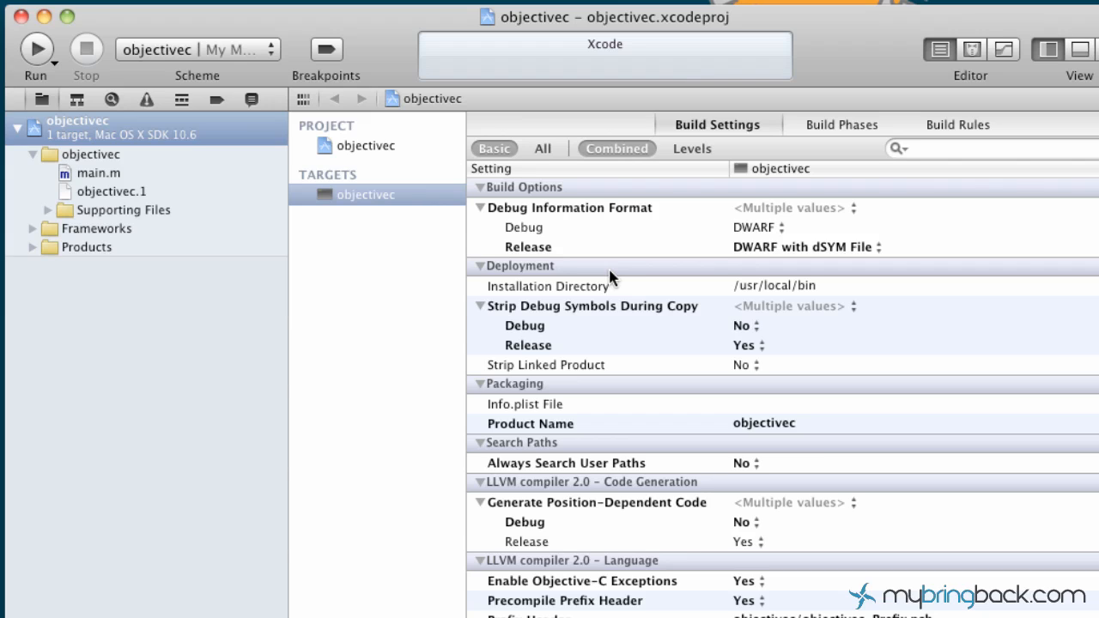
pyautogui.moveTo(759, 290)
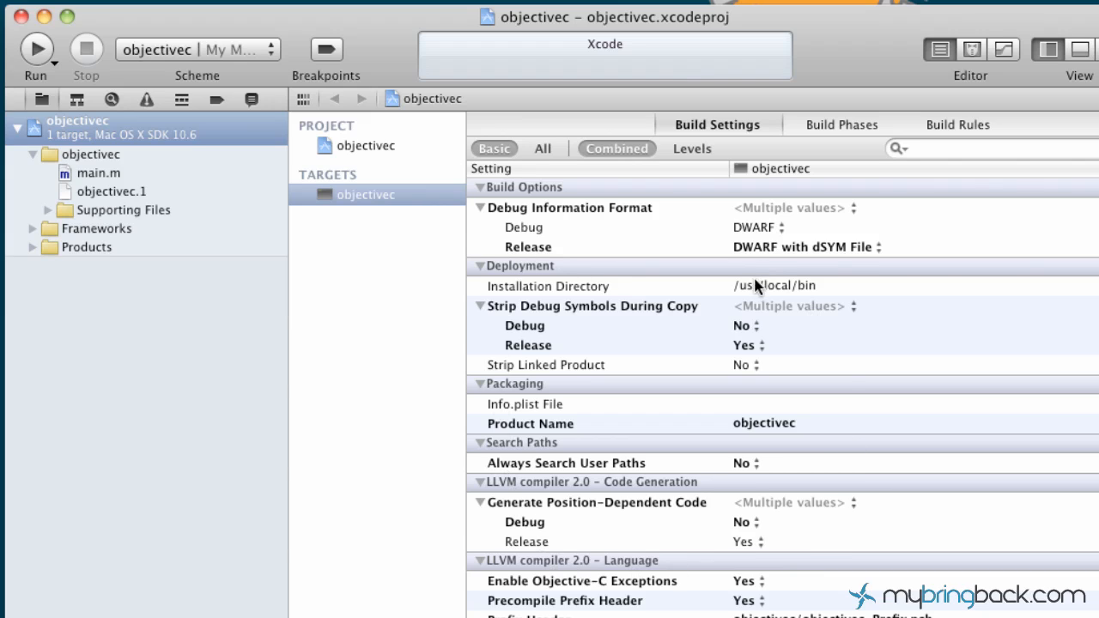
pyautogui.moveTo(745, 291)
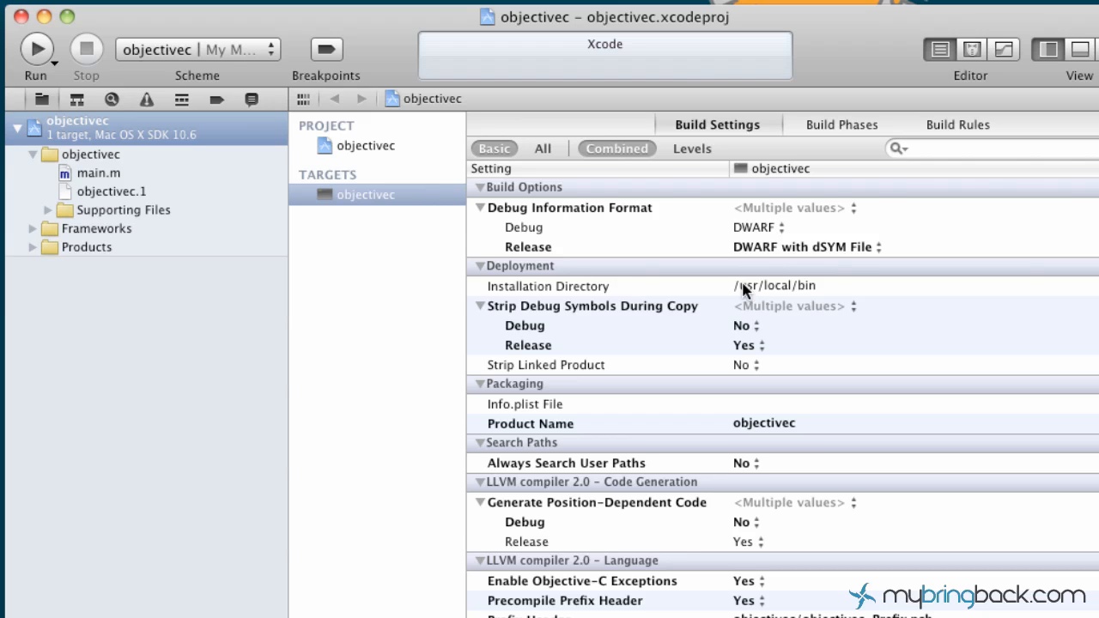
pyautogui.moveTo(158, 191)
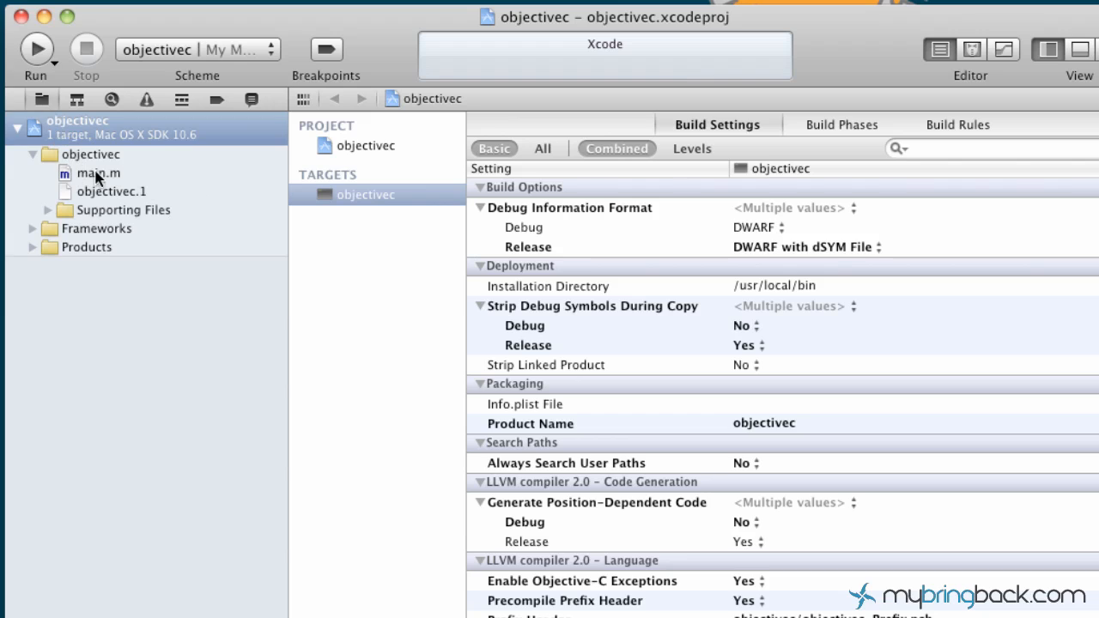
pyautogui.moveTo(82, 155)
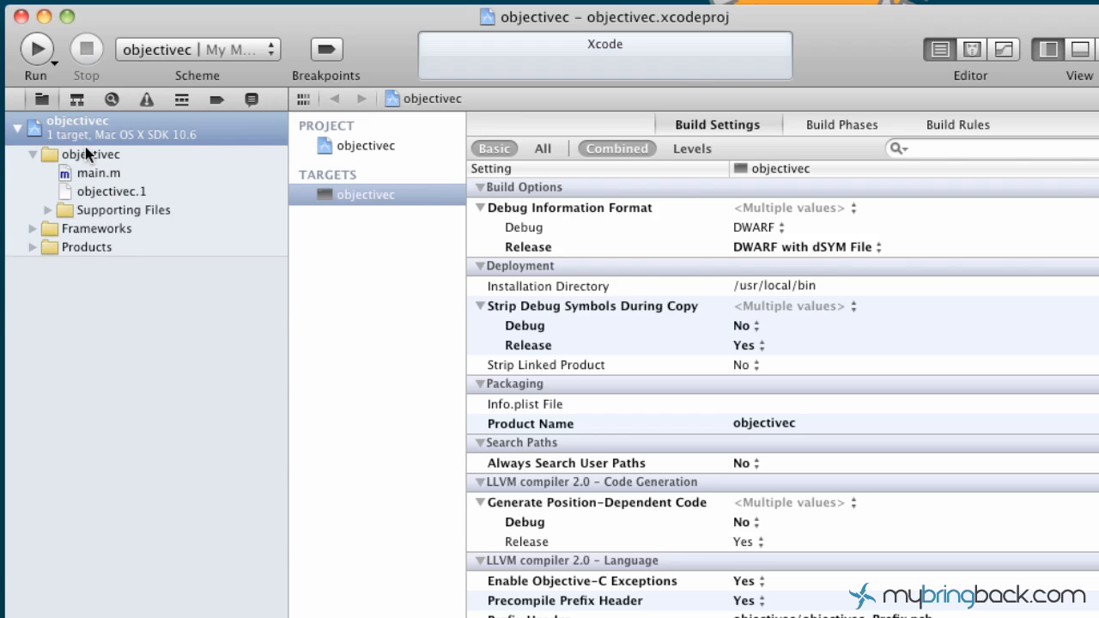
pyautogui.moveTo(94, 198)
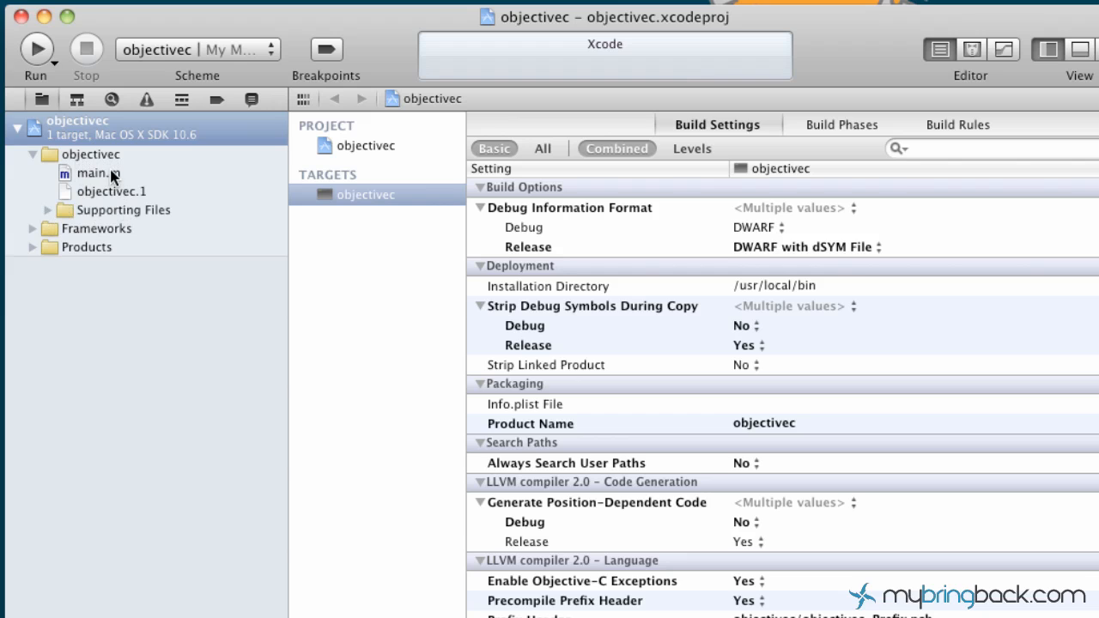
pyautogui.click(89, 171)
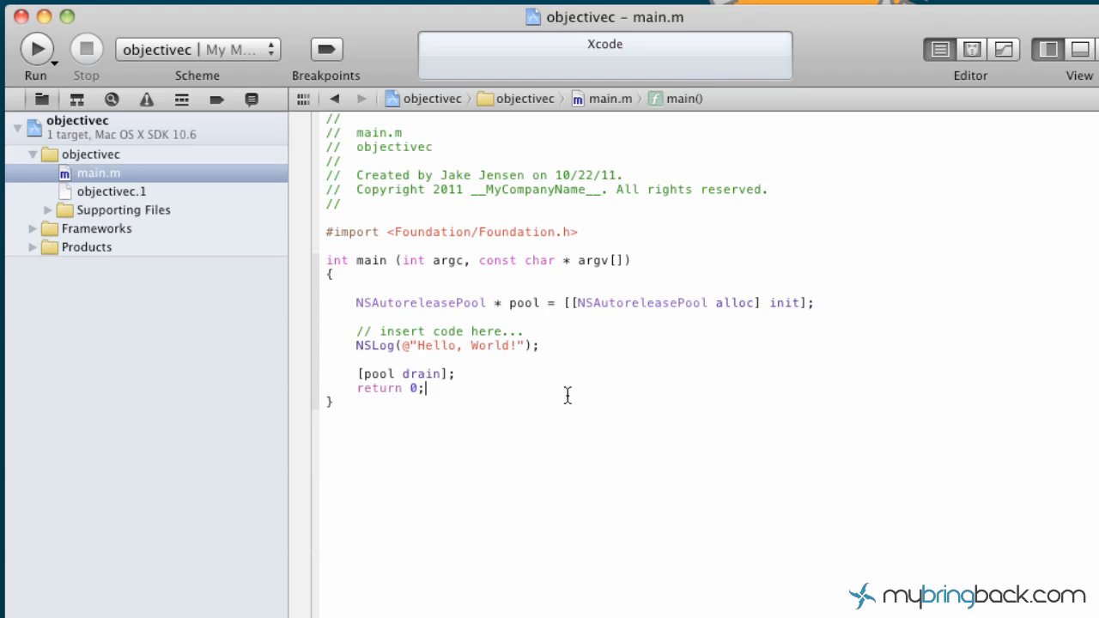
pyautogui.moveTo(475, 390)
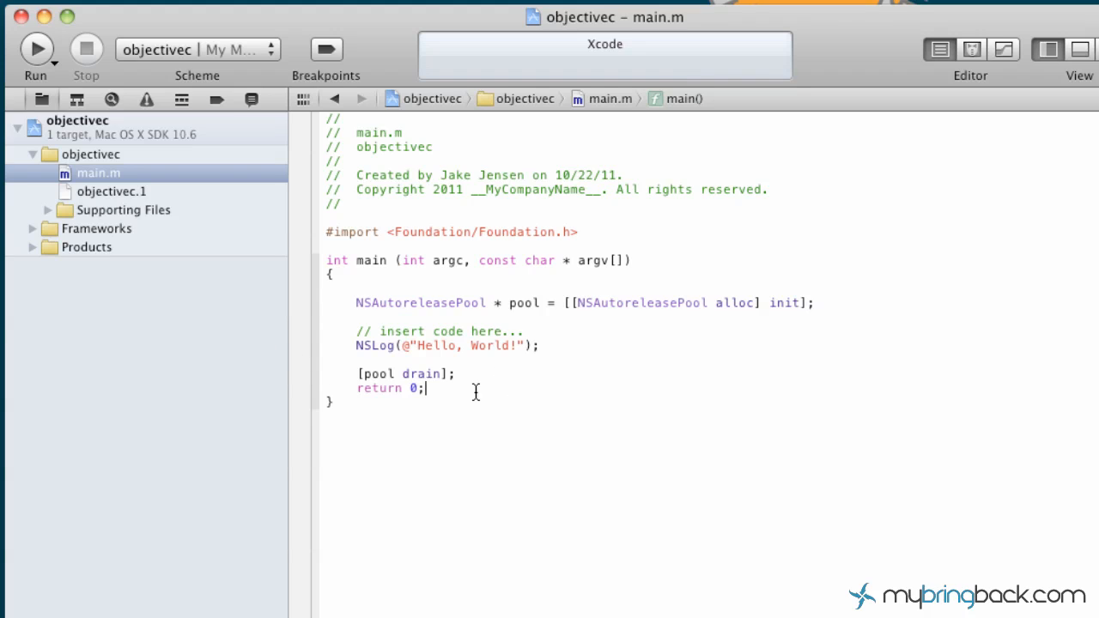
# Highlight the NSLog call in main.m and run the objectivec program
pyautogui.doubleClick(369, 346)
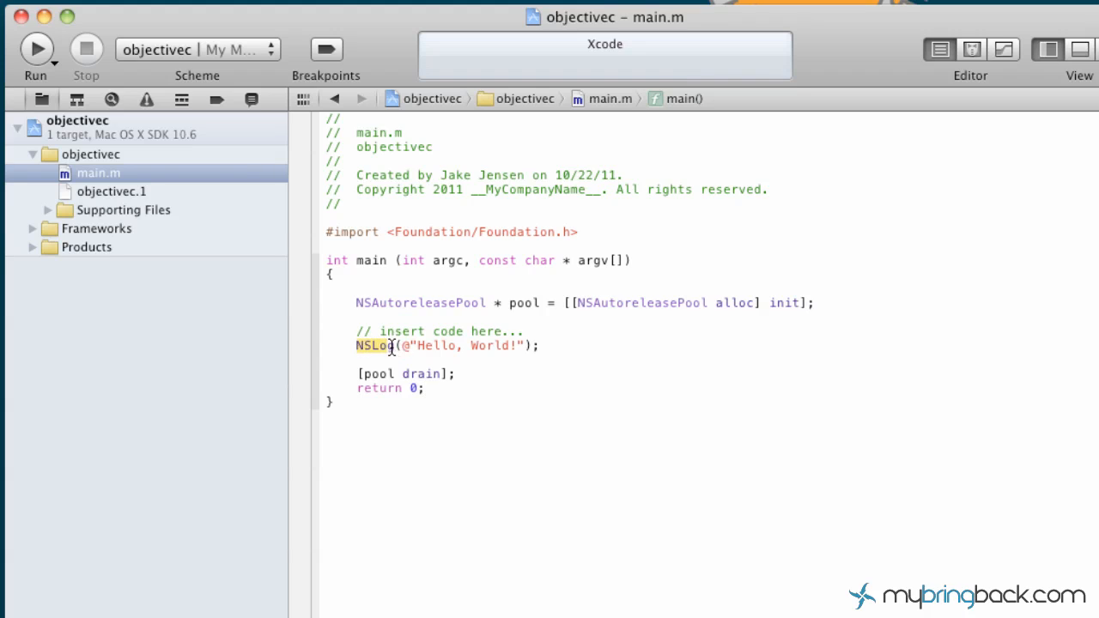
pyautogui.moveTo(402, 350)
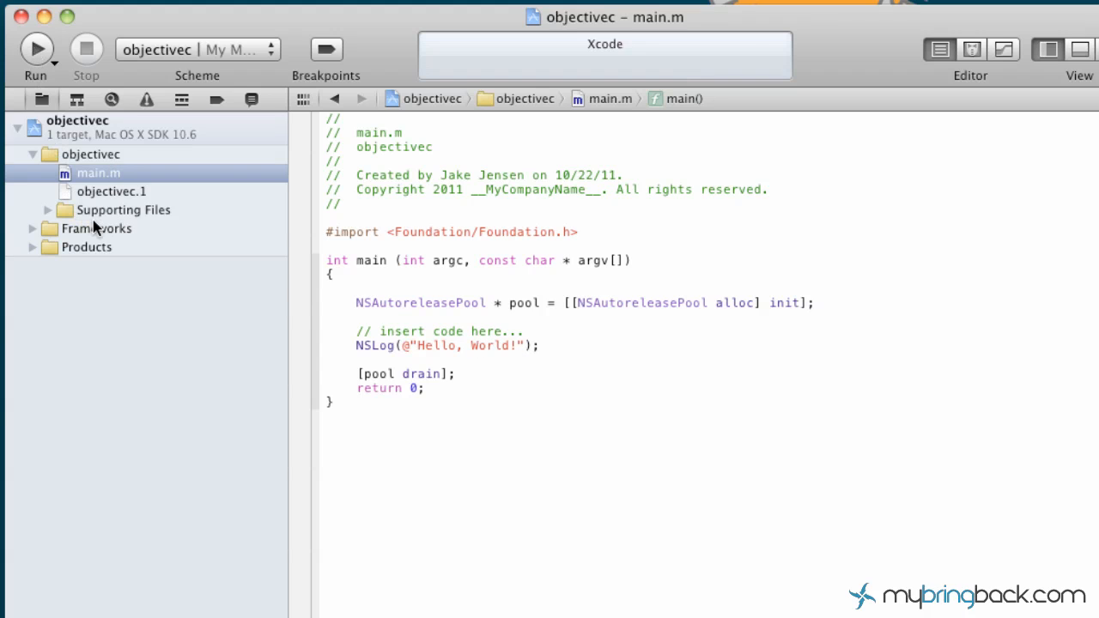
pyautogui.click(31, 46)
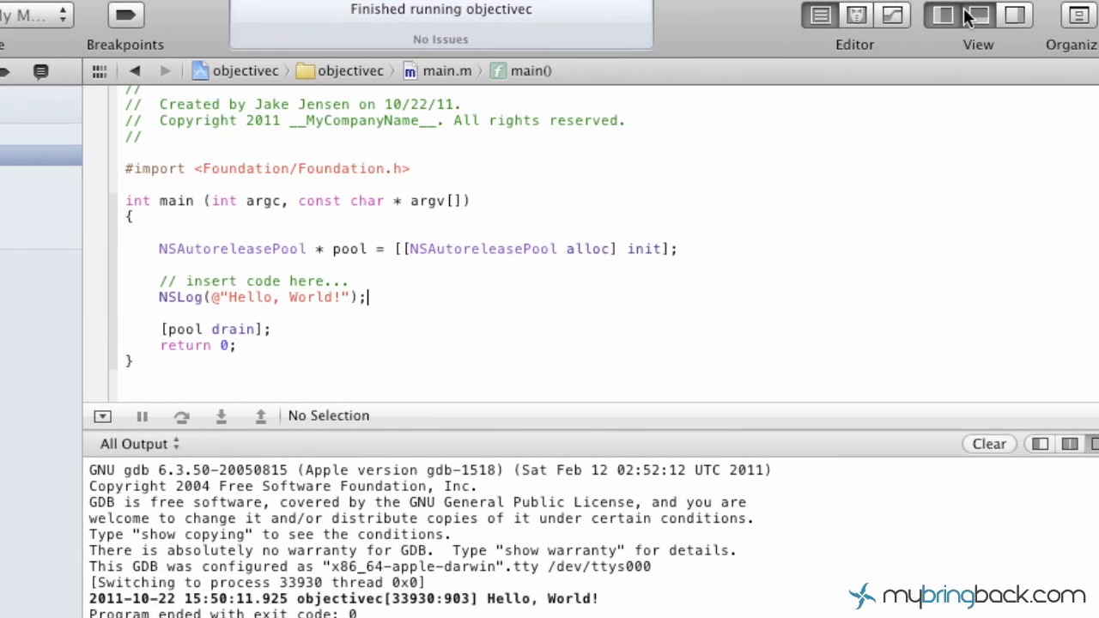
pyautogui.moveTo(970, 17)
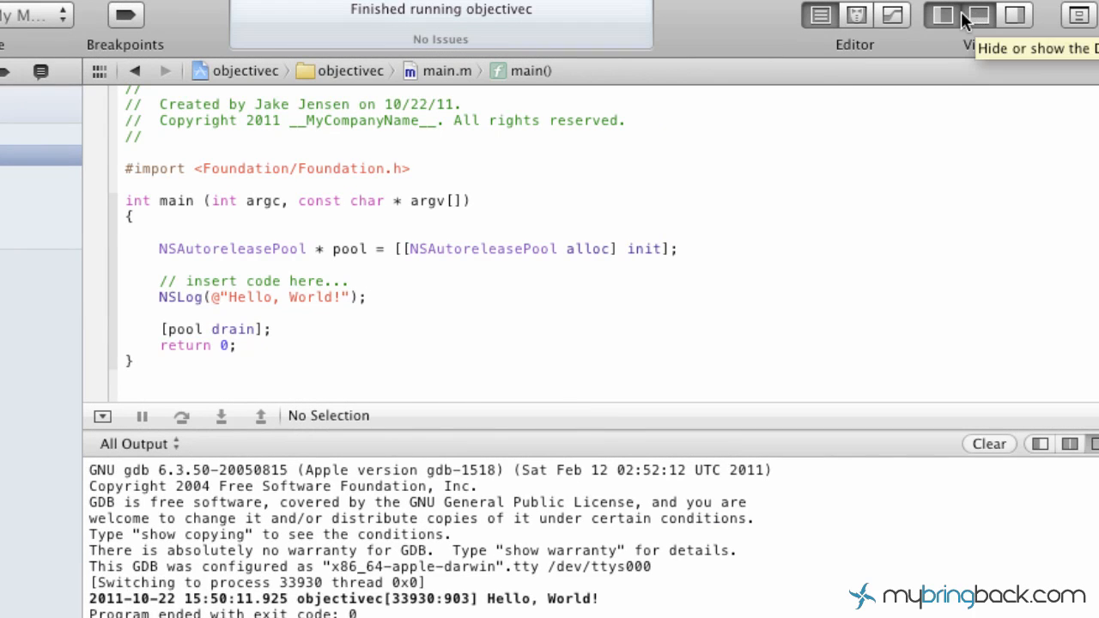
pyautogui.moveTo(982, 22)
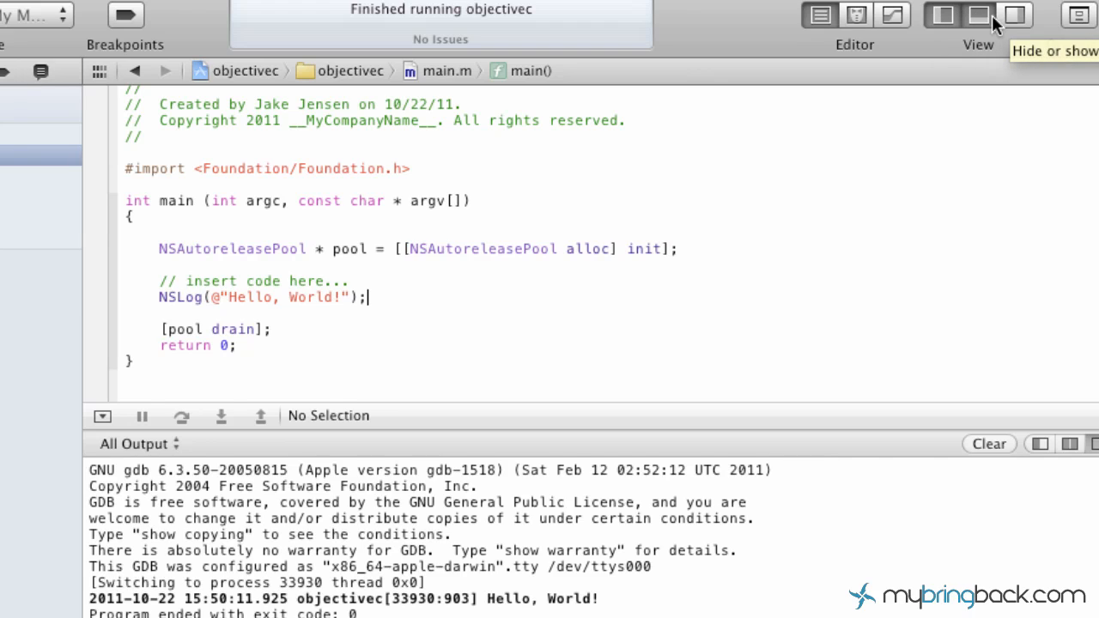
# Hide and re-show the Debug area console displaying 'Hello, World!' and exit code 0
pyautogui.click(972, 19)
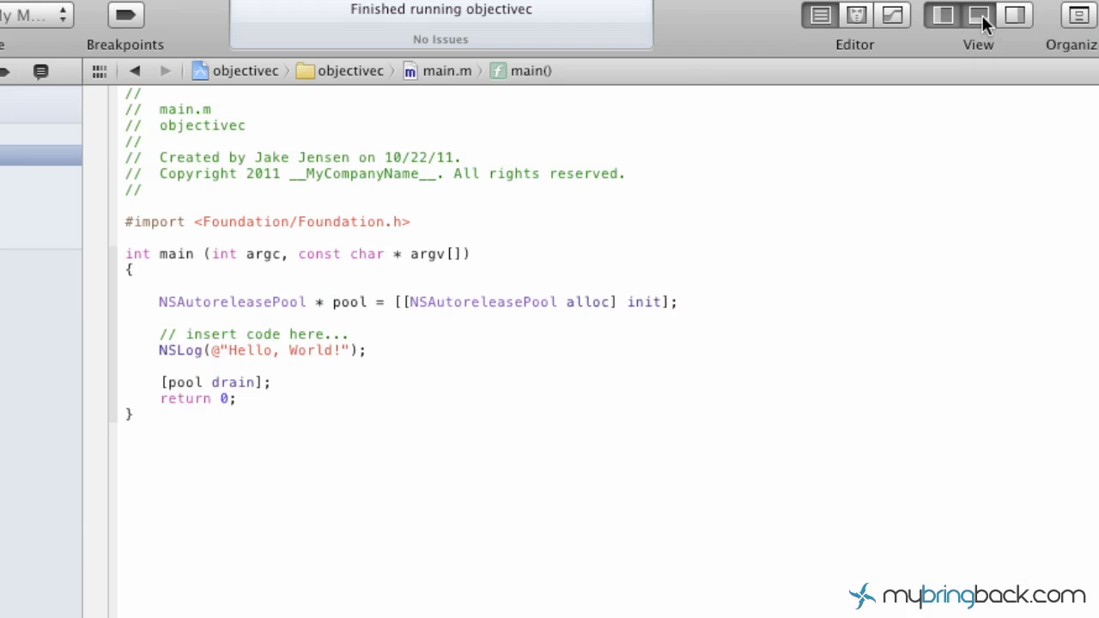
pyautogui.click(975, 17)
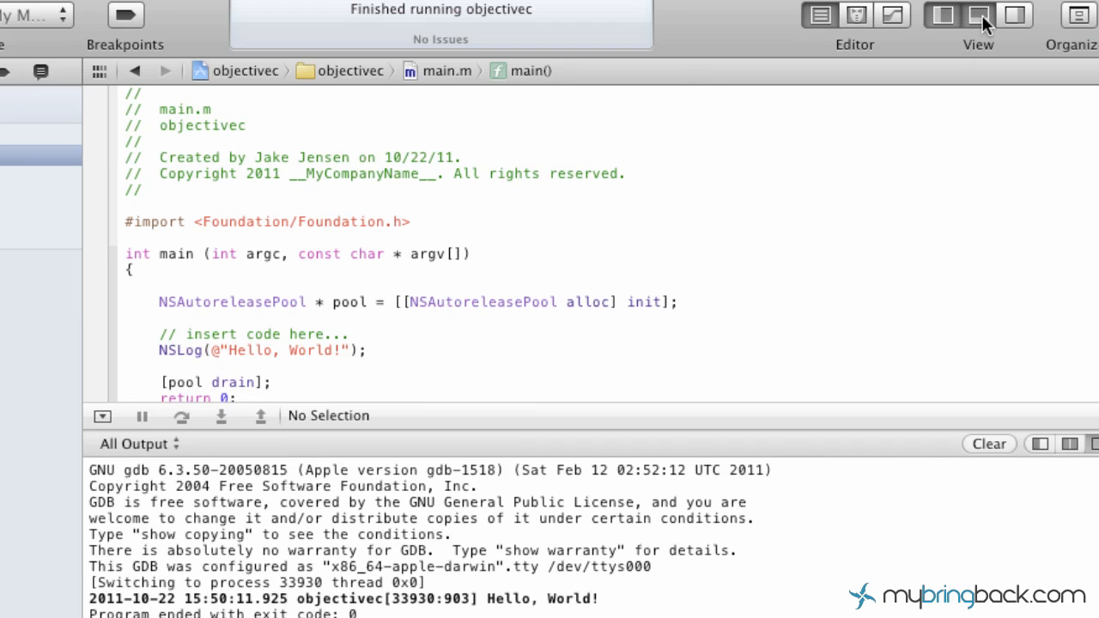
pyautogui.moveTo(653, 400)
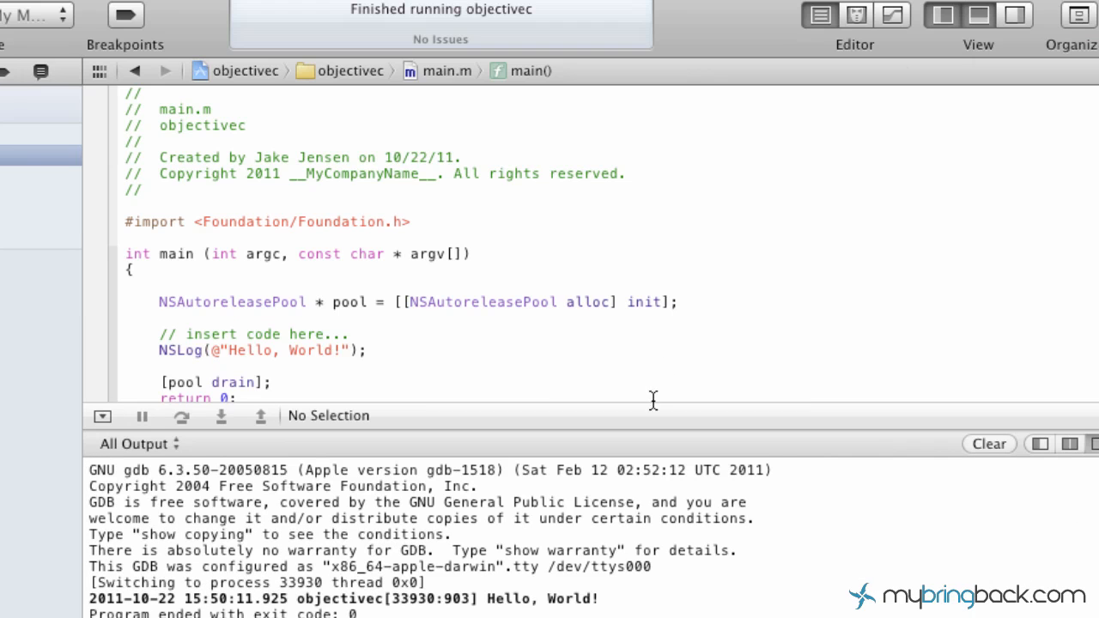
pyautogui.click(368, 350)
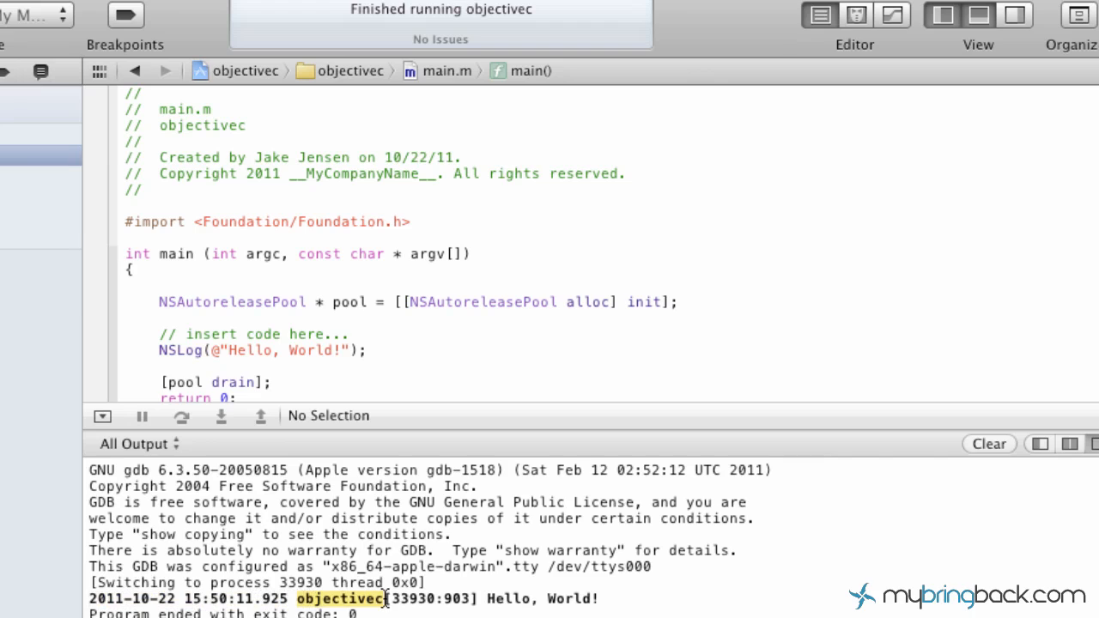
pyautogui.moveTo(102, 326)
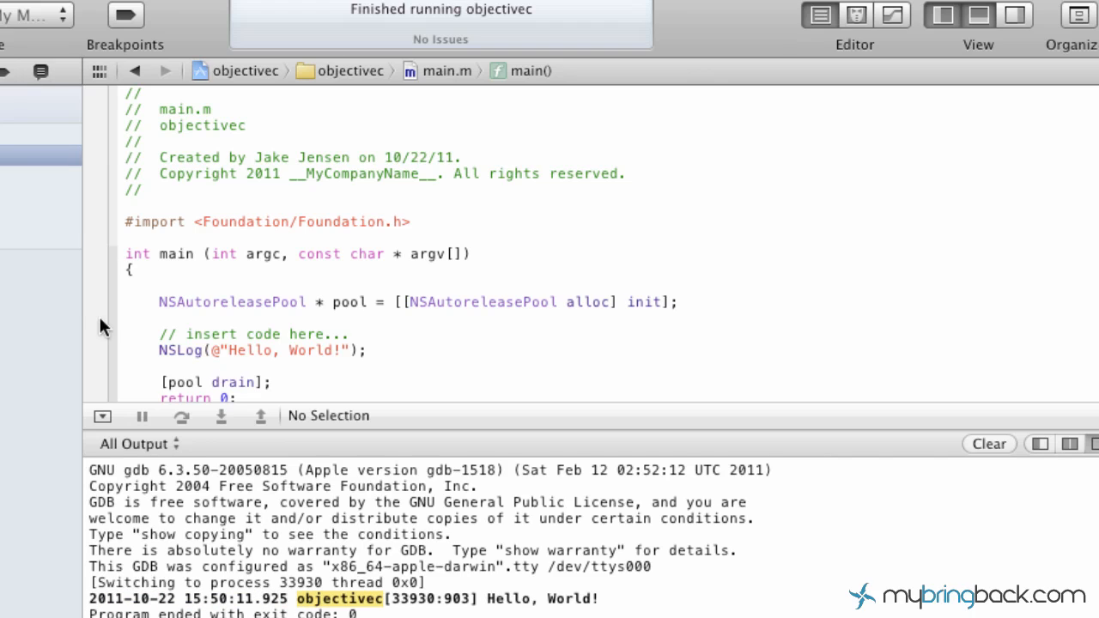